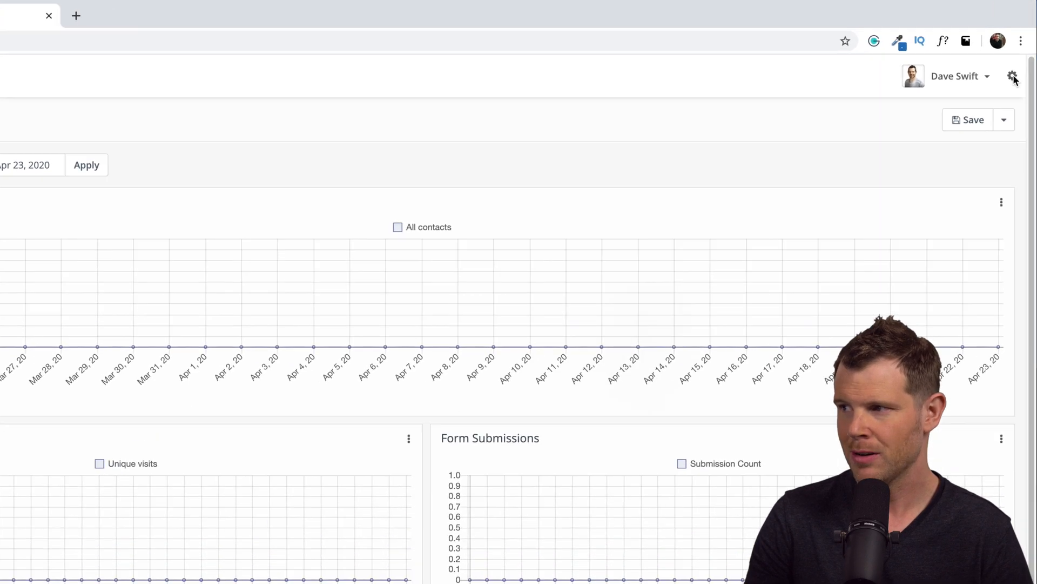
# Step: Reach Mautic's Configuration email settings and bring the Mail Send Settings into view
pyautogui.click(1012, 75)
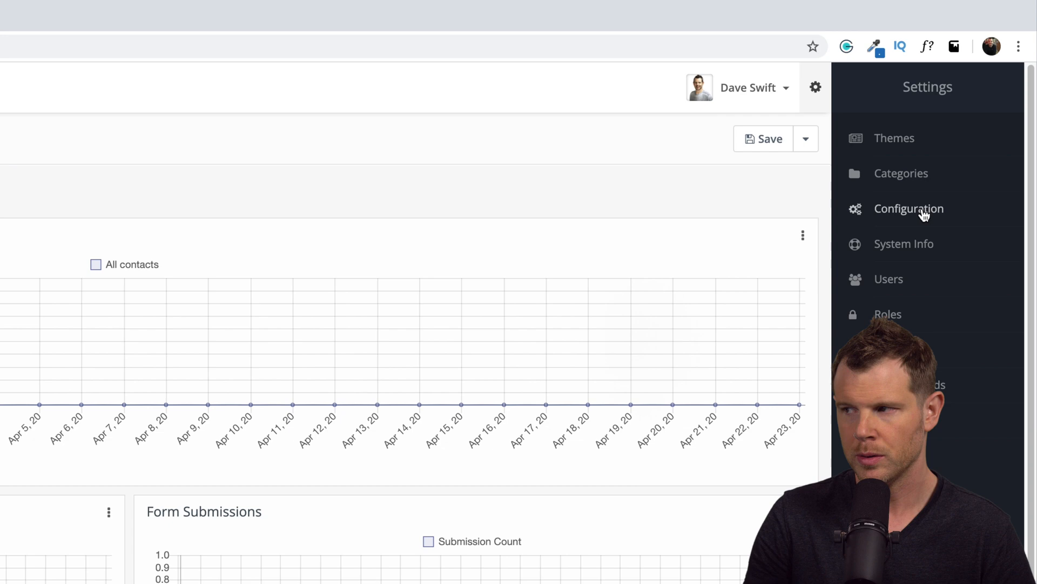
pyautogui.click(908, 208)
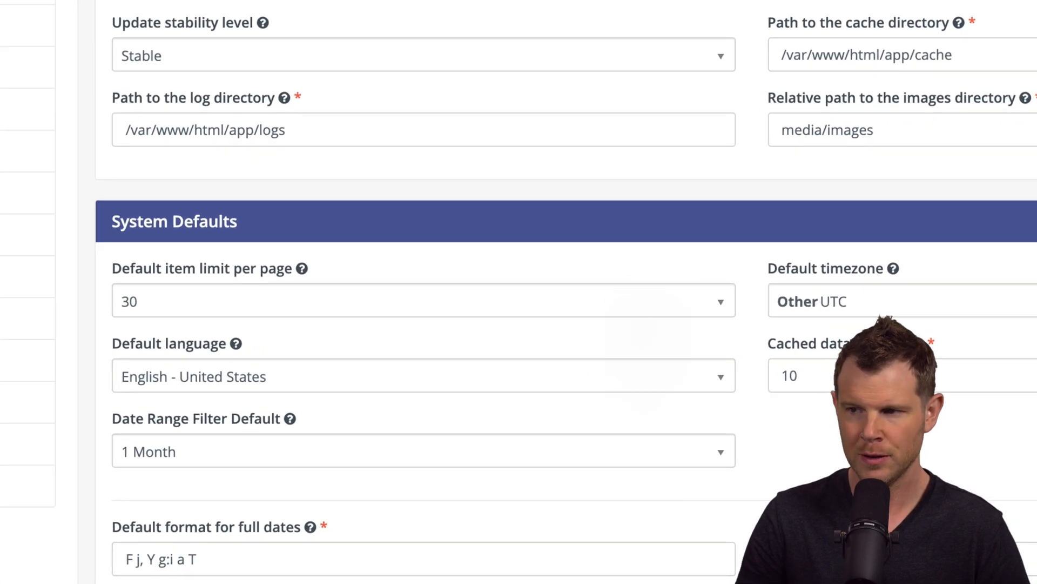
pyautogui.scroll(-3)
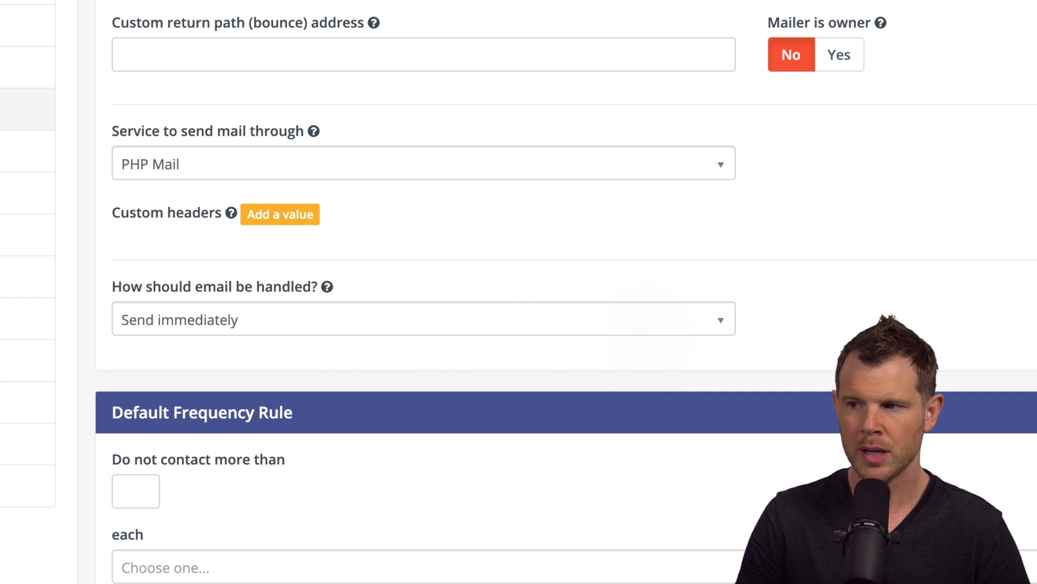
pyautogui.moveTo(99, 101)
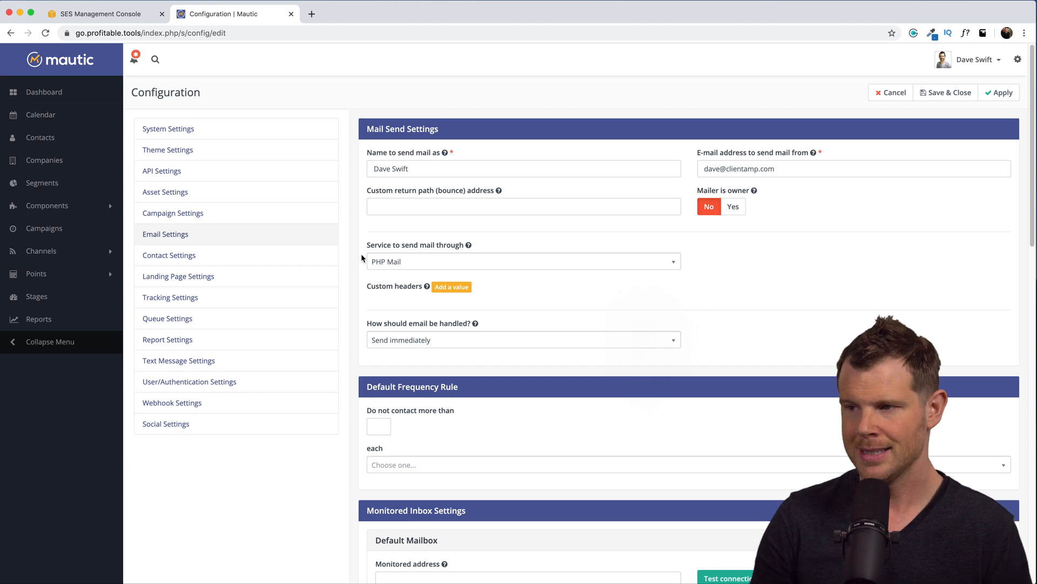
# Step: Choose Amazon SES as the 'Service to send mail through'
pyautogui.click(522, 260)
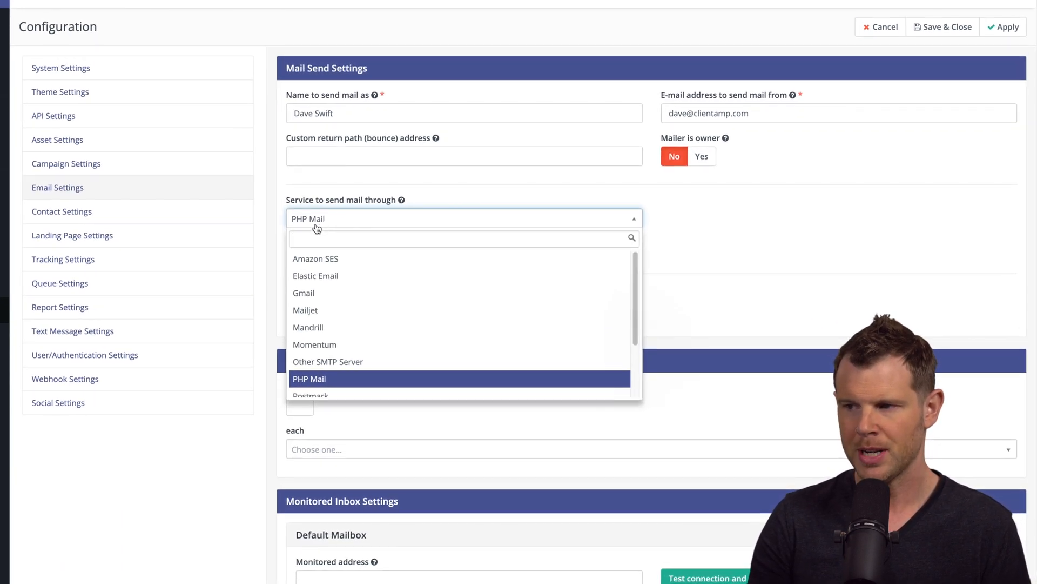
pyautogui.click(316, 259)
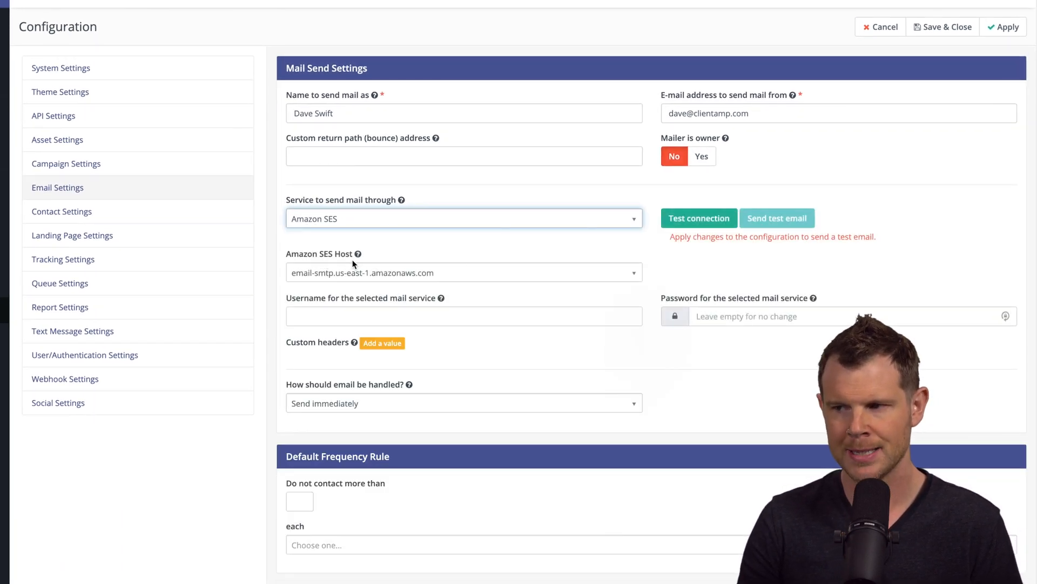
pyautogui.moveTo(481, 257)
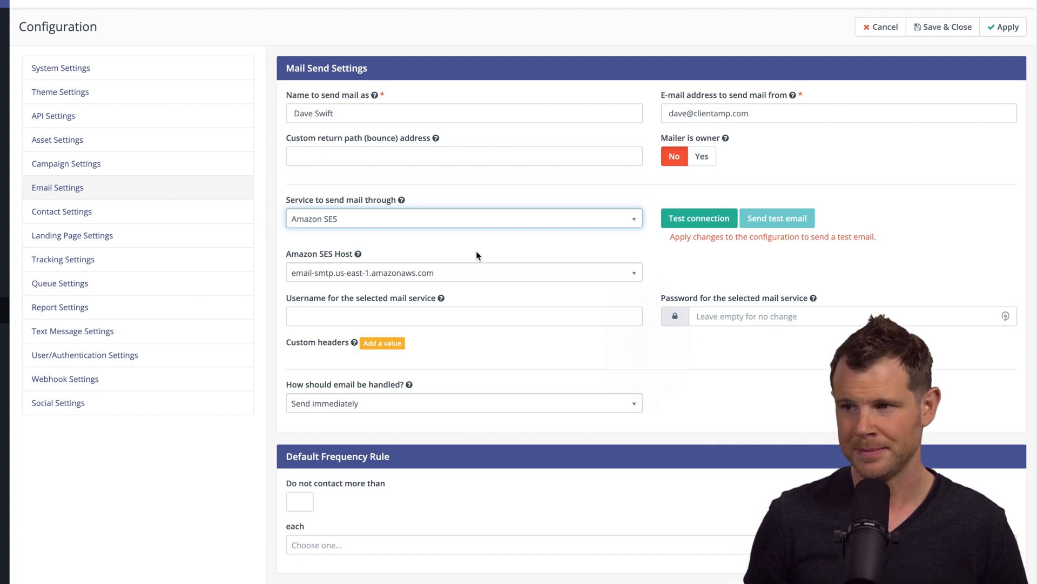
# Step: In the AWS console, find 'ses' and go to the Simple Email Service home page
pyautogui.click(100, 13)
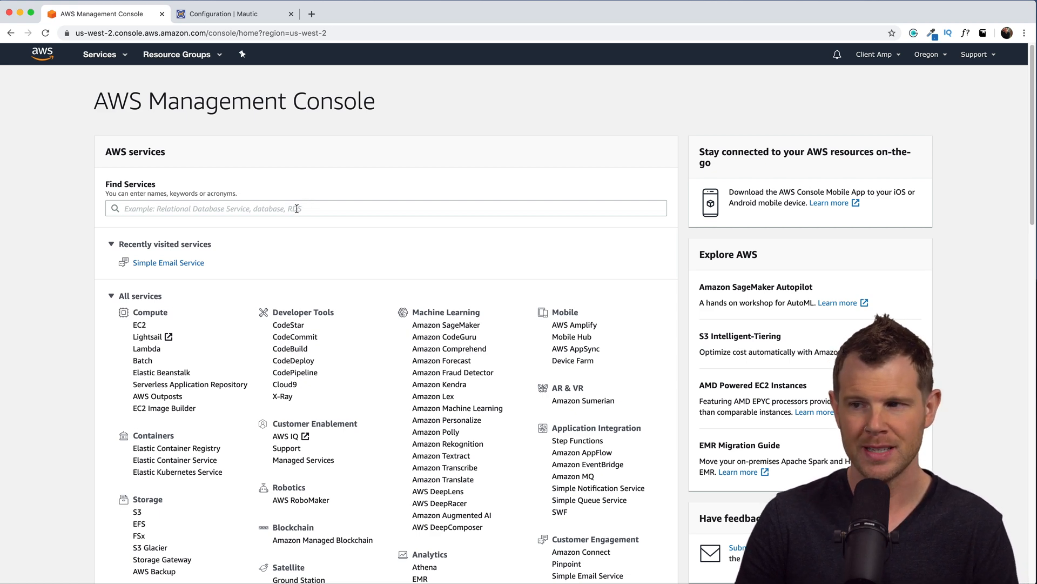
pyautogui.write('ses')
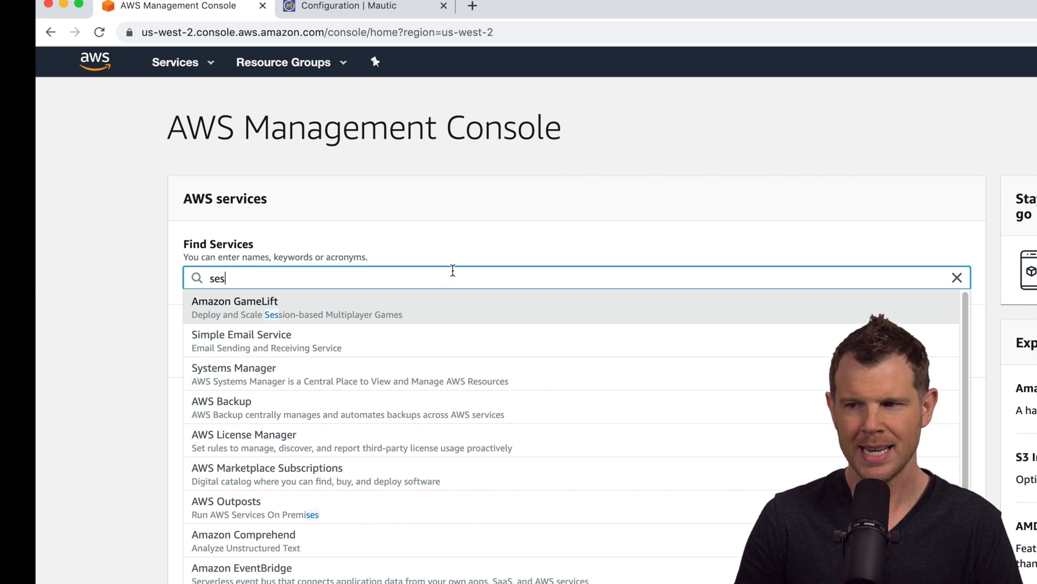
pyautogui.moveTo(280, 298)
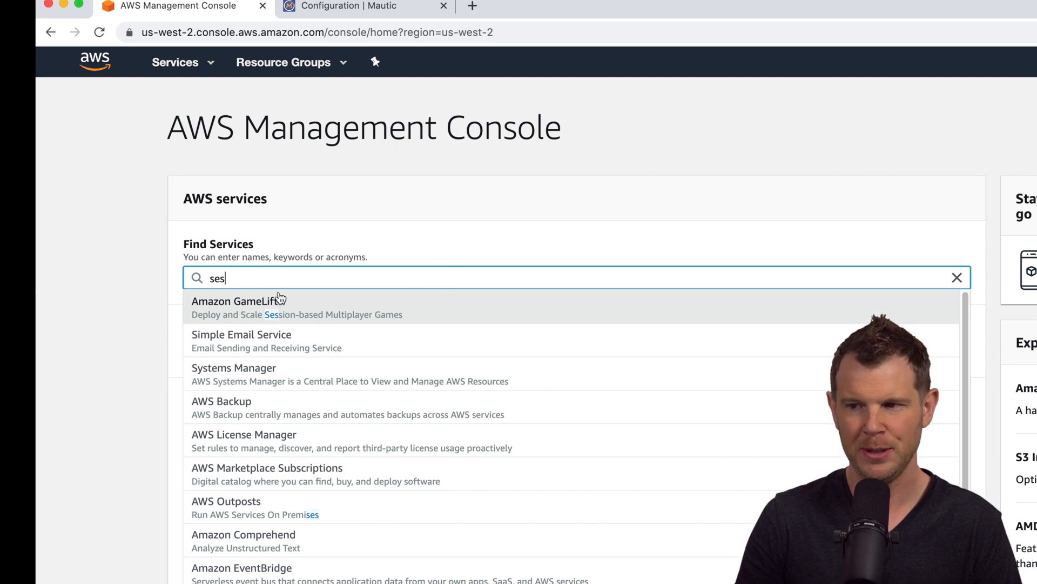
pyautogui.moveTo(241, 340)
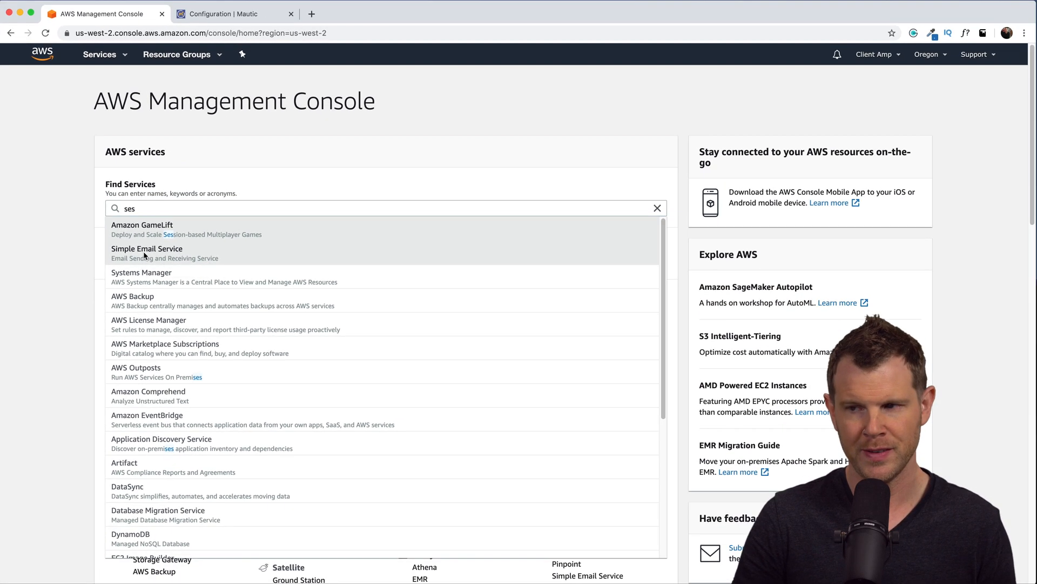
pyautogui.click(147, 253)
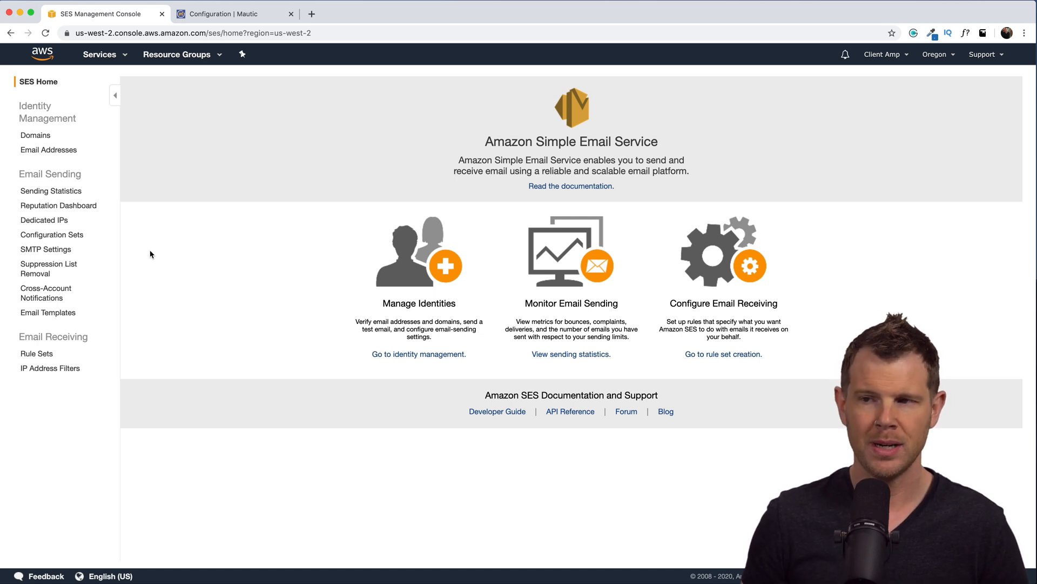
pyautogui.moveTo(132, 226)
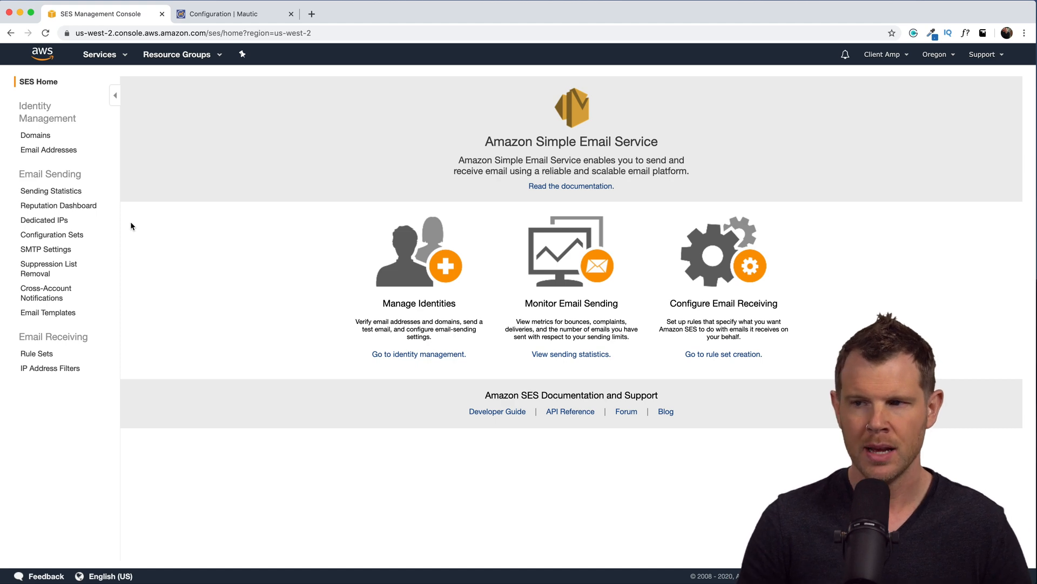
# Step: Submit profitable.tools as a new SES domain with Generate DKIM Settings enabled
pyautogui.click(35, 135)
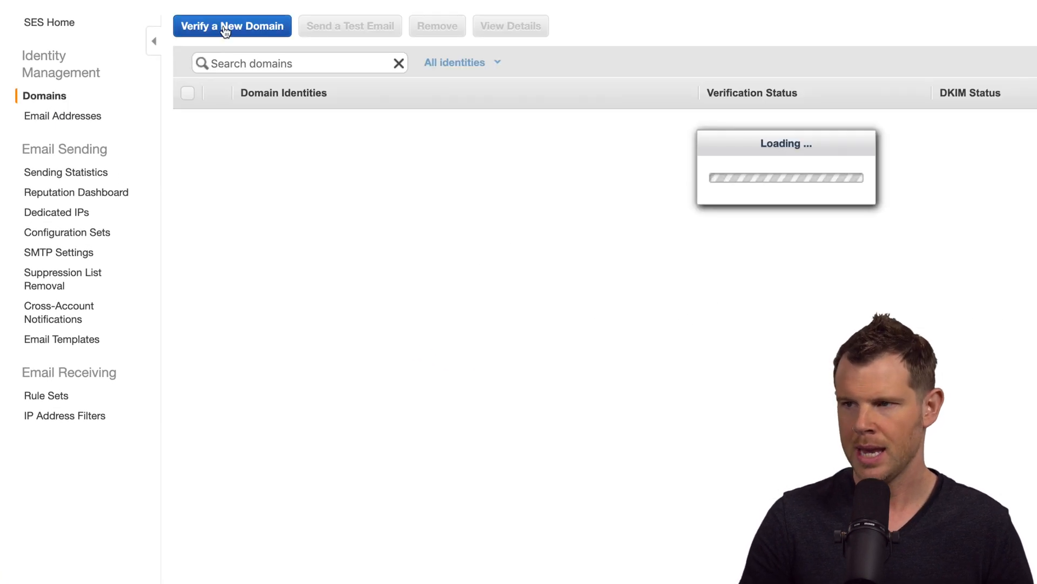
pyautogui.click(232, 26)
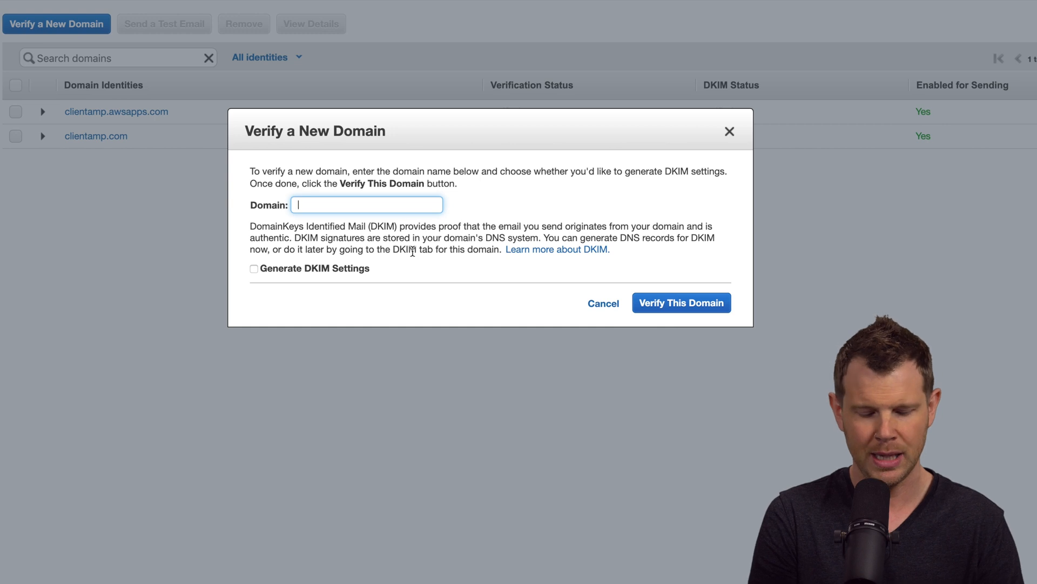
pyautogui.write('profitable.tools')
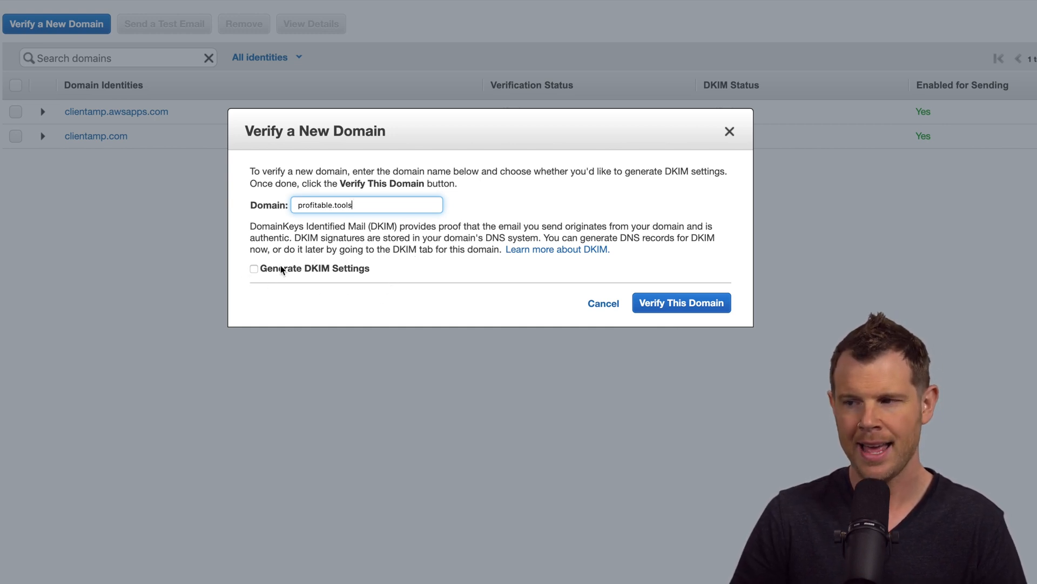
pyautogui.click(254, 268)
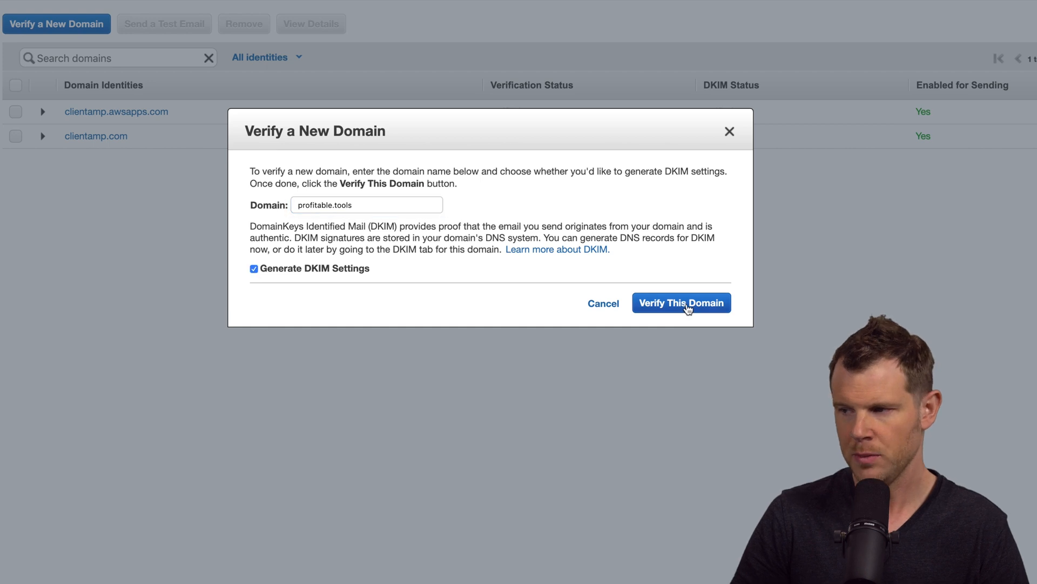
pyautogui.click(681, 303)
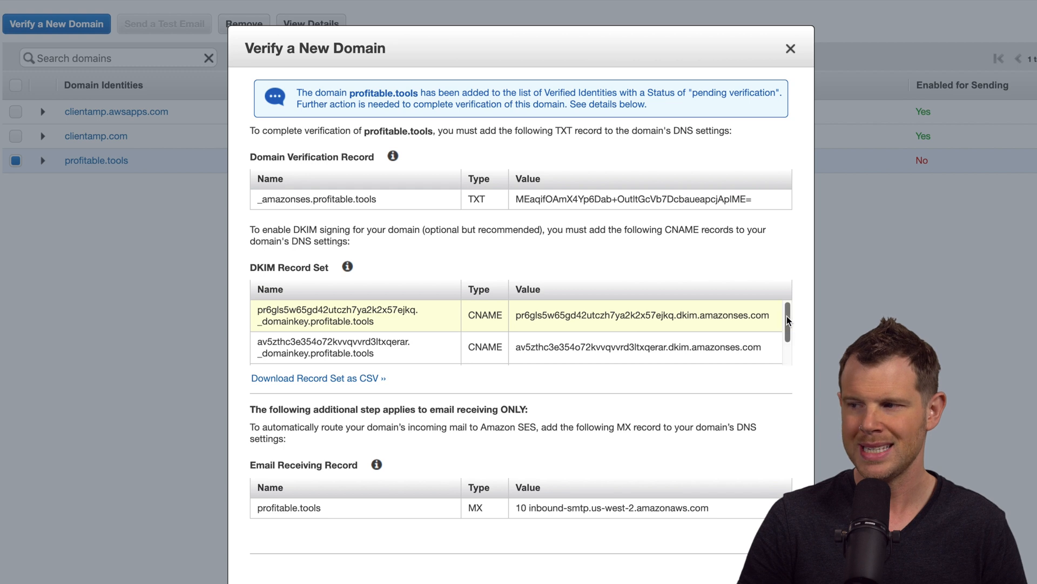
# Step: Review the verification TXT, DKIM CNAME and MX records SES requires for profitable.tools
pyautogui.scroll(-3)
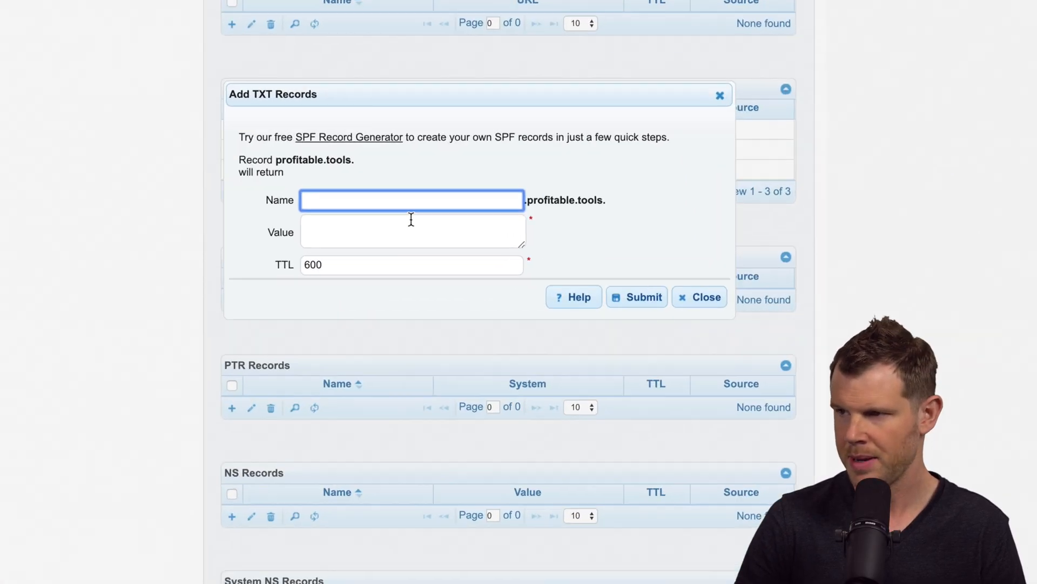
# Step: Enter the _amazonses.profitable.tools TXT record name and the a6sgolq44j2kgjphkzccffurta2exyrj._domainkey DKIM CNAME name
pyautogui.write('_amazonses.profitable.tools')
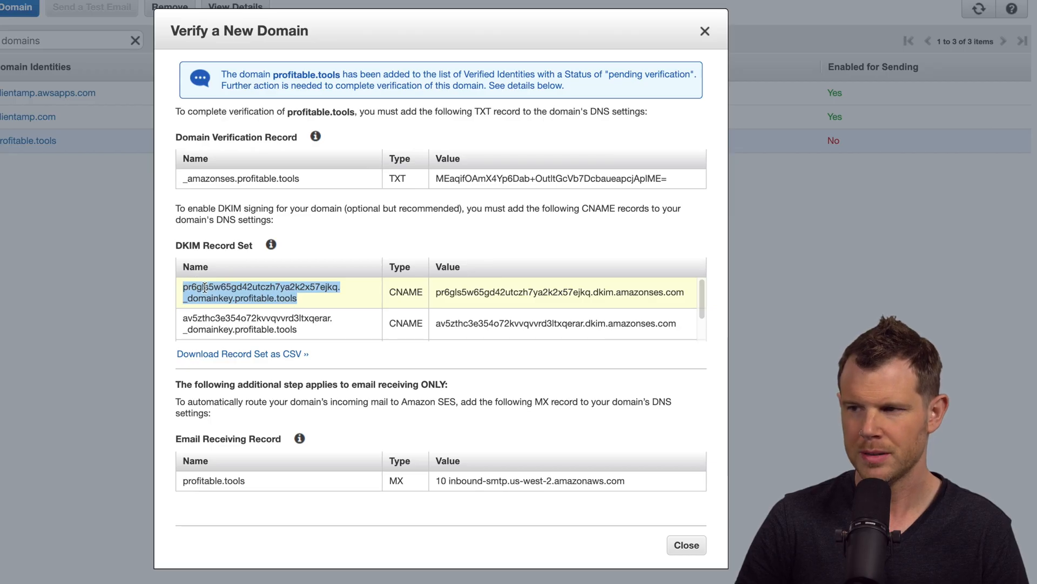
pyautogui.scroll(-3)
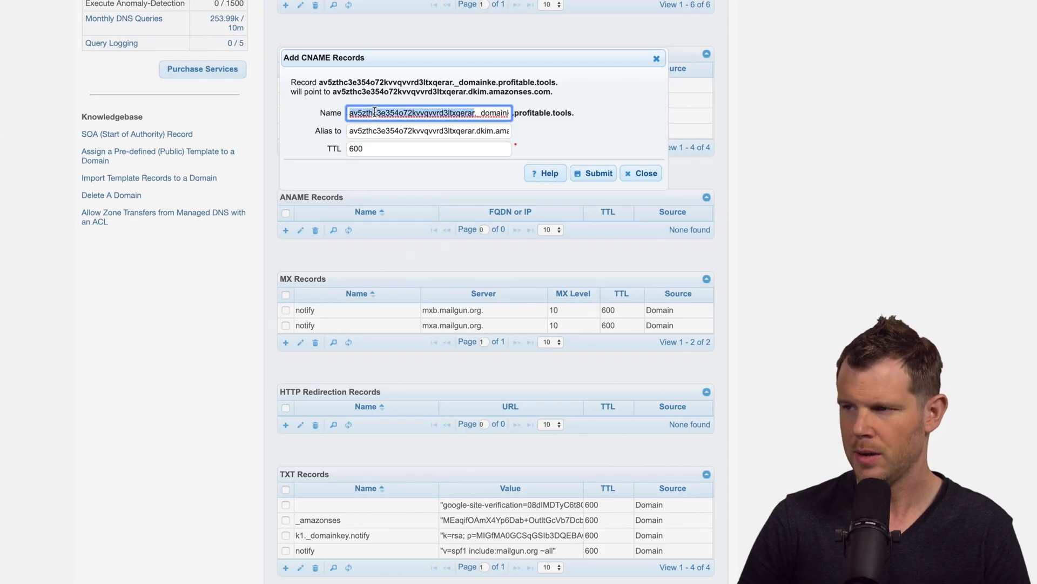
pyautogui.write('a6sgolq44j2kgjphkzccffurta2exyrj._domainkey.profitable.tools')
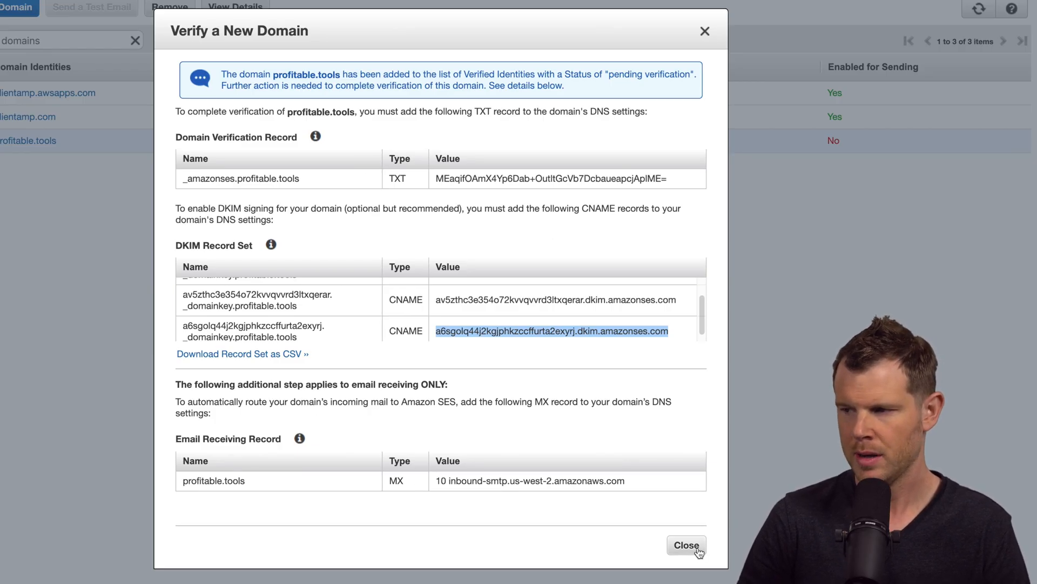
# Step: Dismiss the DNS records summary and refresh the Domain Identities table for profitable.tools
pyautogui.click(686, 545)
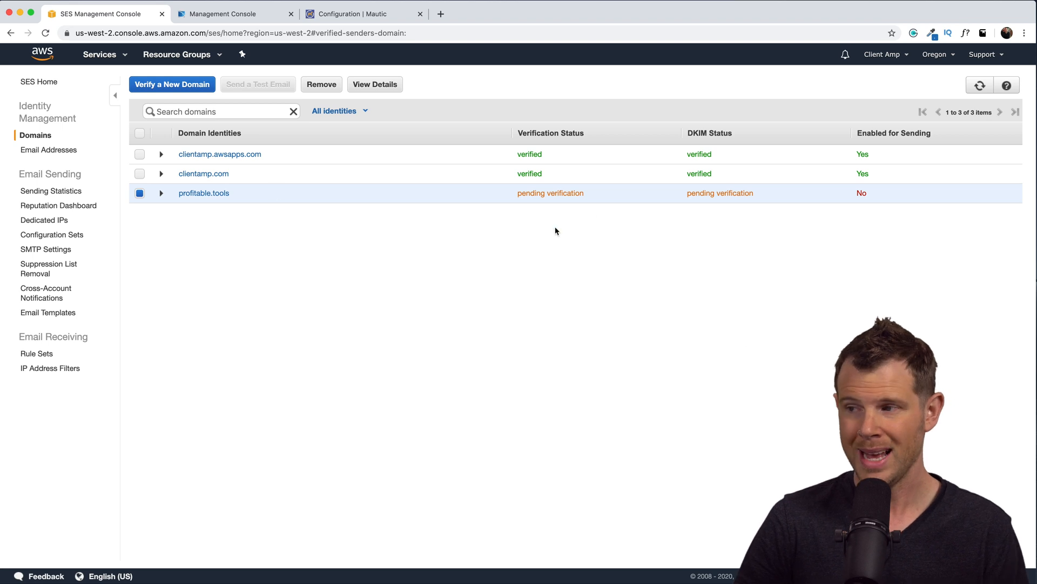
pyautogui.moveTo(763, 260)
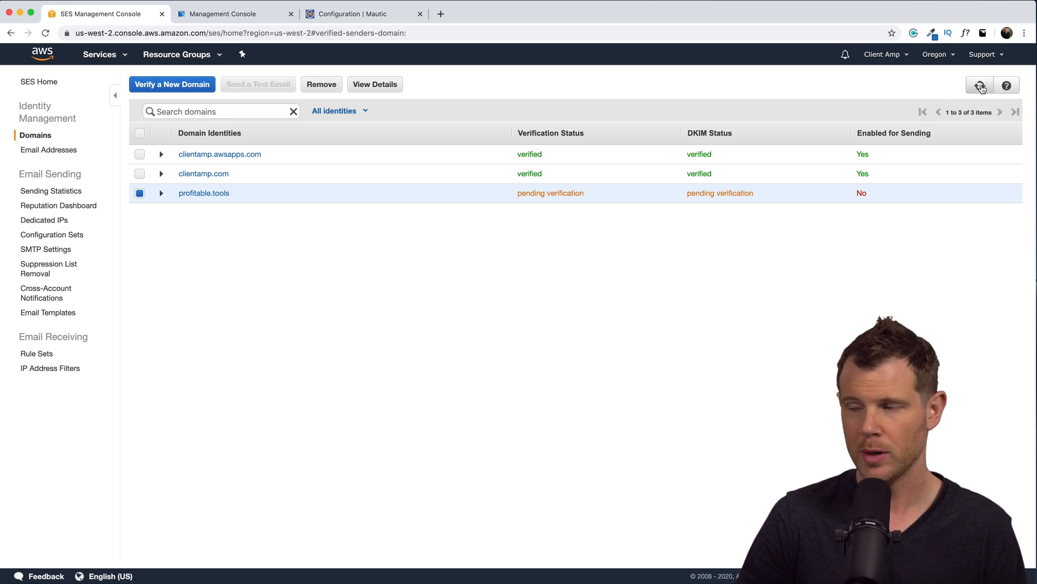
pyautogui.click(980, 84)
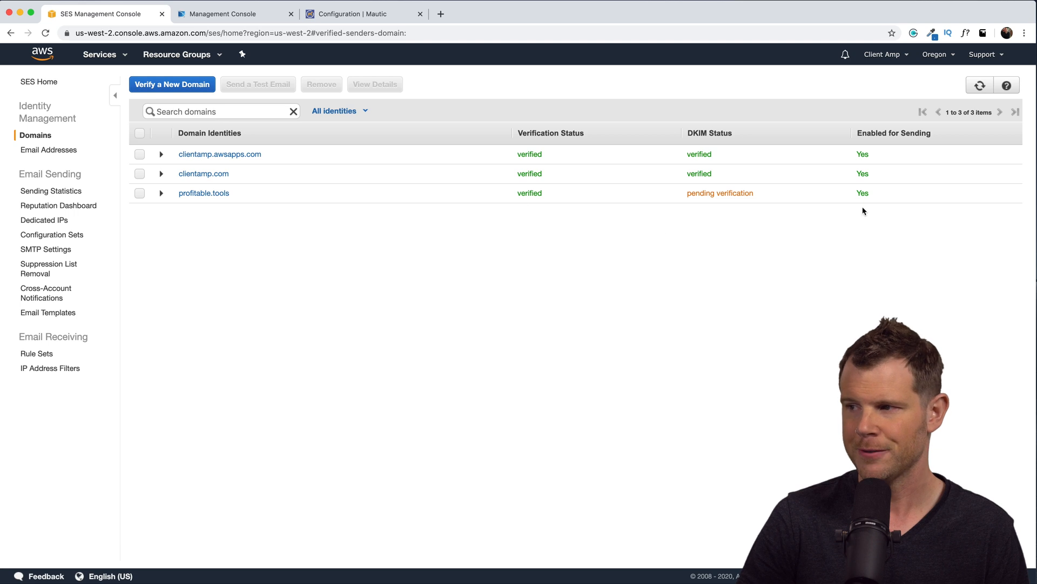
pyautogui.moveTo(695, 211)
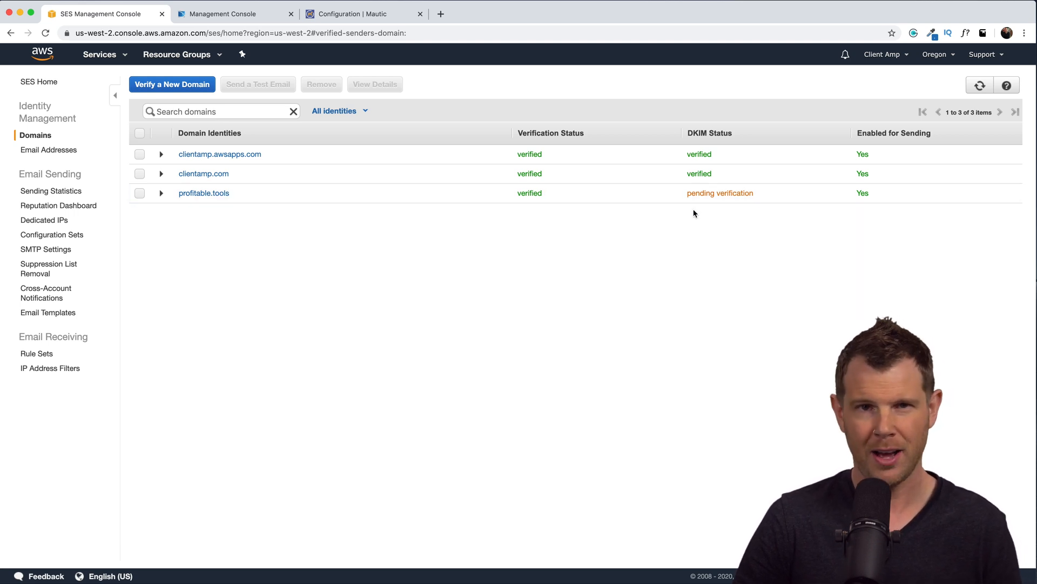
pyautogui.moveTo(695, 231)
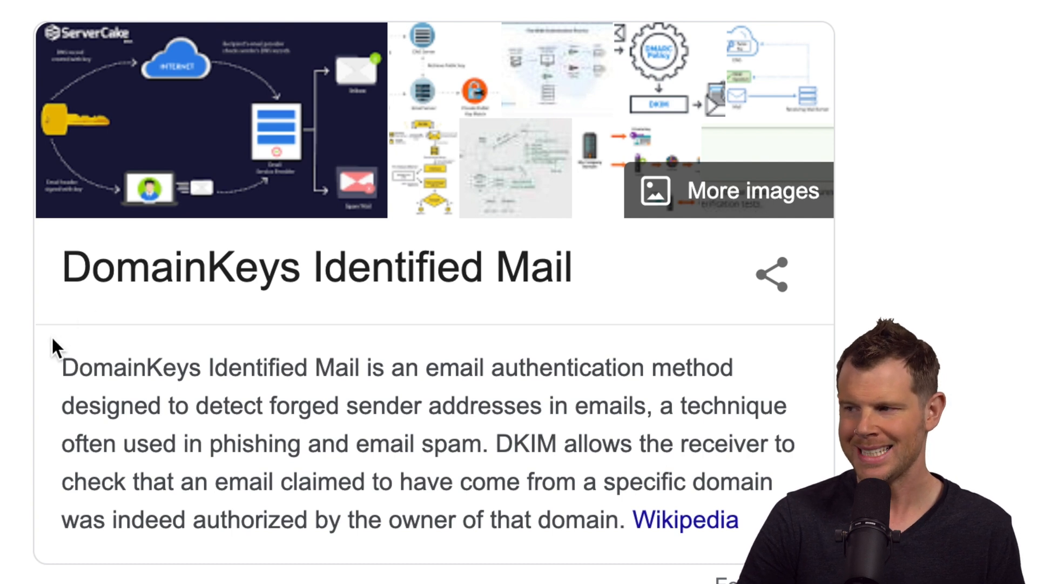
pyautogui.moveTo(53, 397)
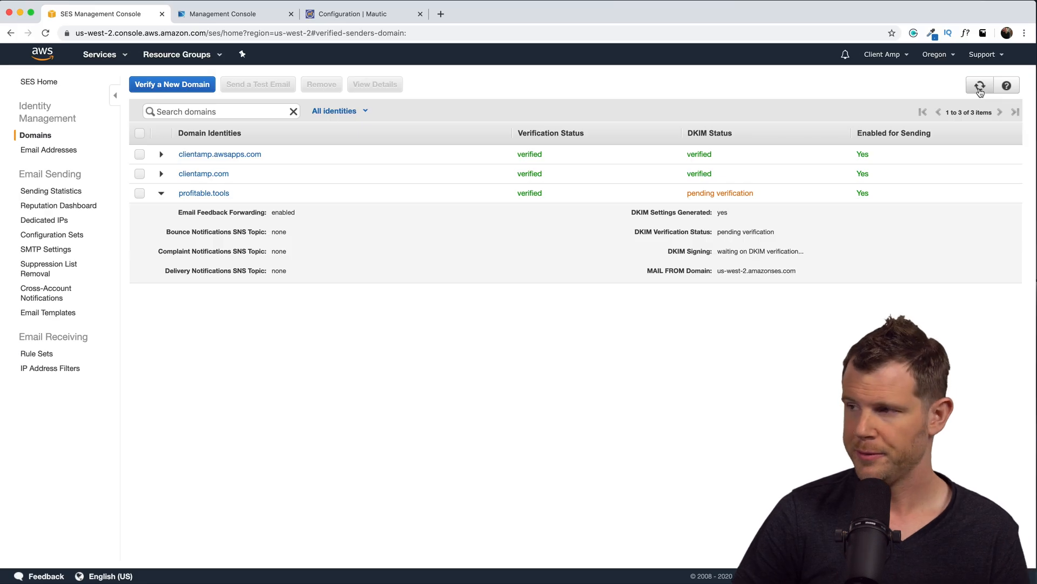
# Step: Refresh the domains list so profitable.tools' DKIM status shows verified
pyautogui.click(980, 84)
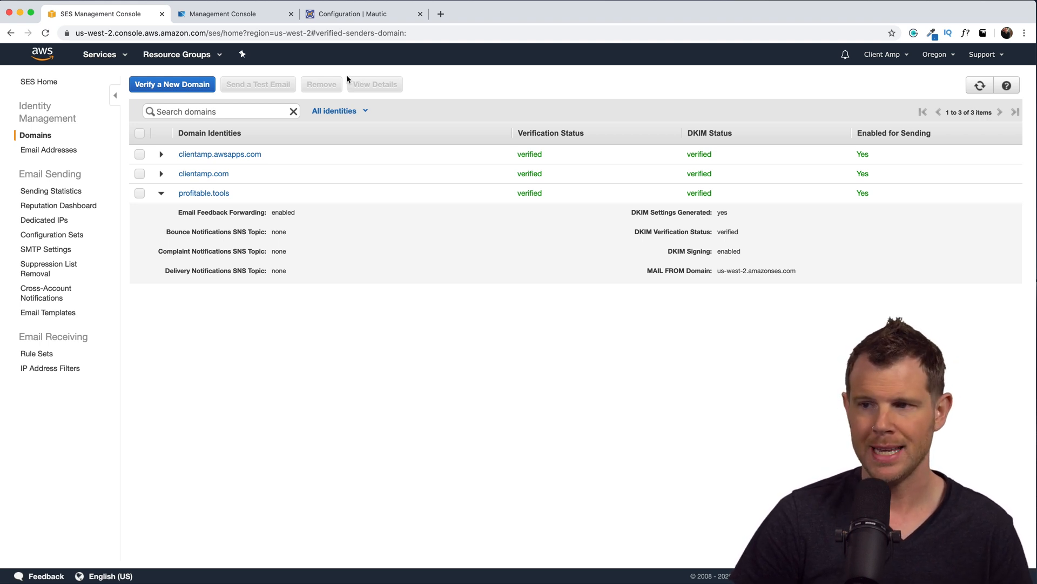
pyautogui.moveTo(45, 248)
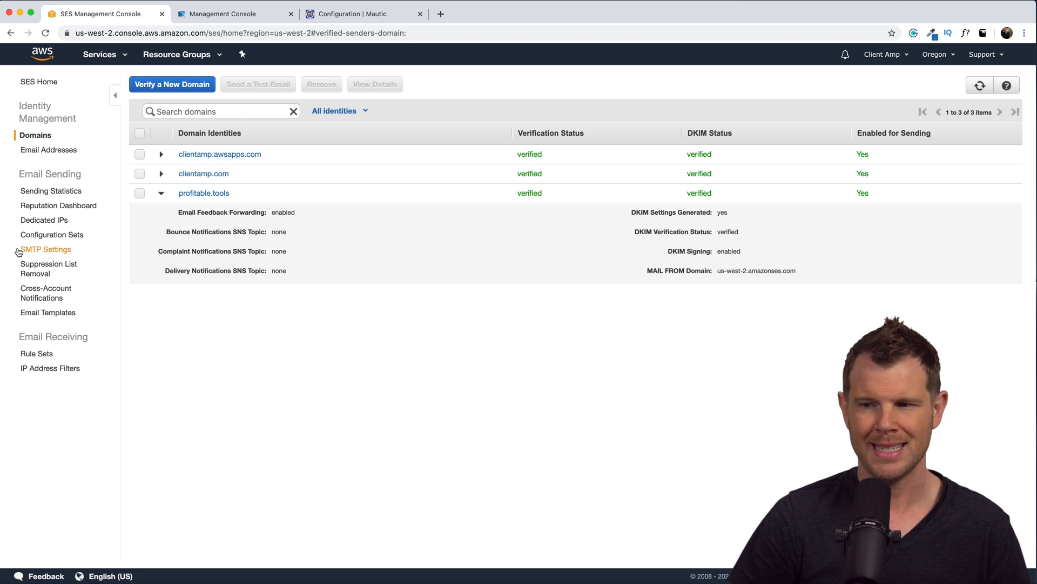
# Step: Create SES SMTP credentials for a new IAM user named profitable-tools-mautic
pyautogui.click(45, 249)
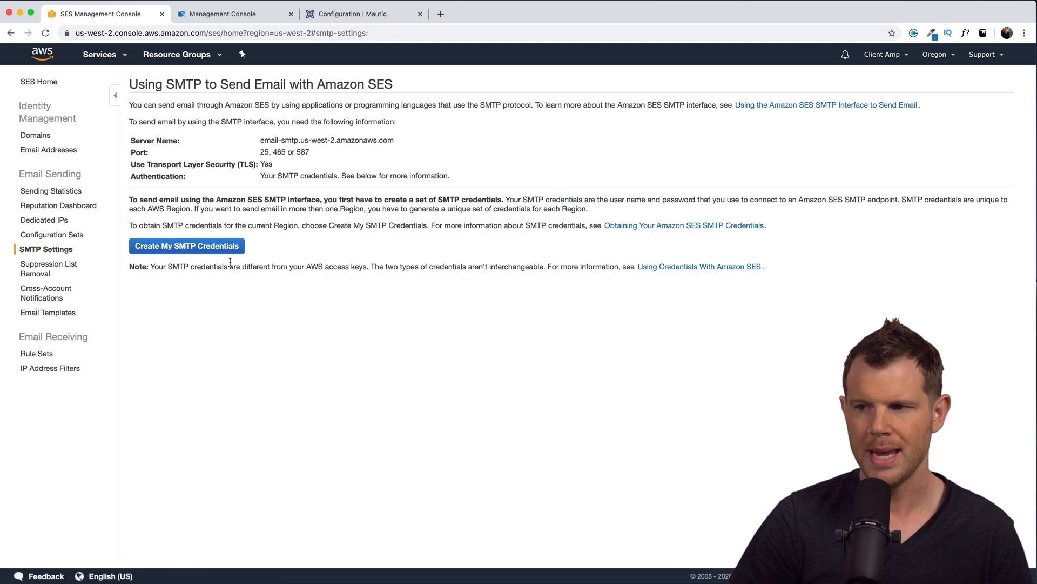
pyautogui.click(186, 245)
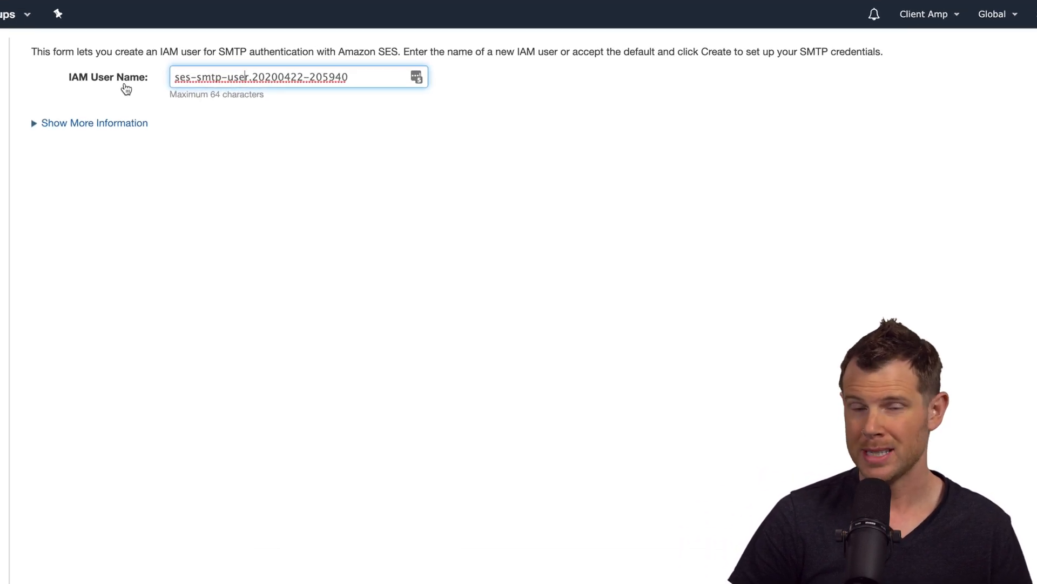
pyautogui.doubleClick(182, 76)
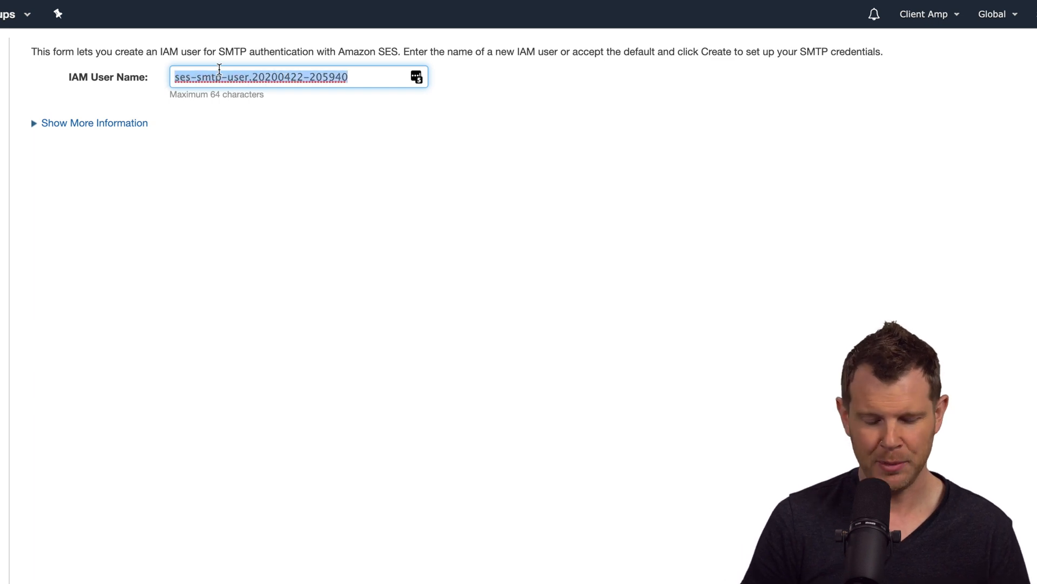
pyautogui.write('profitable-tools-mautic')
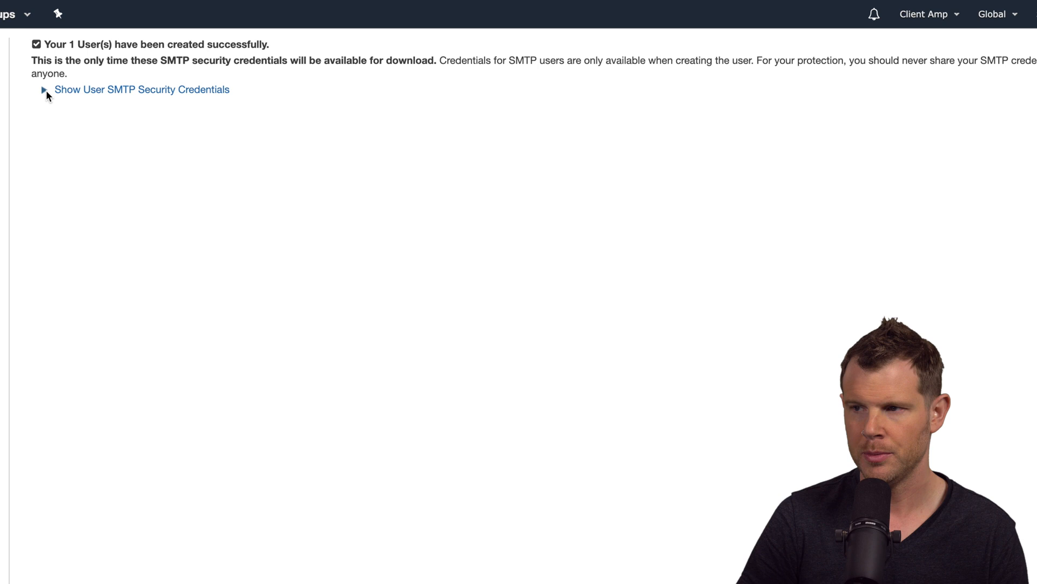
# Step: Reveal the new user's SMTP username and password and select the password to copy
pyautogui.click(141, 90)
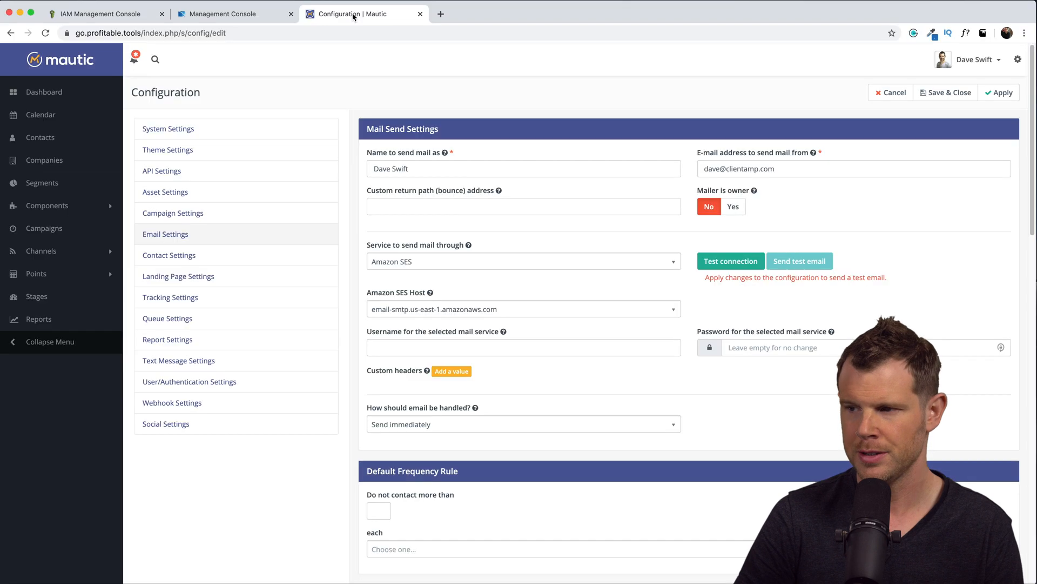
pyautogui.click(102, 13)
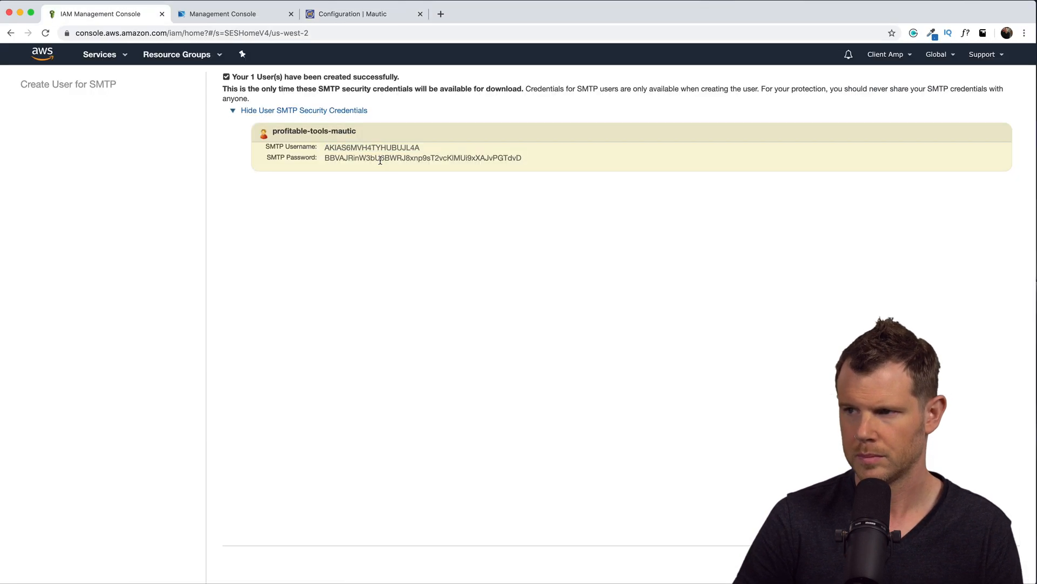
pyautogui.click(363, 12)
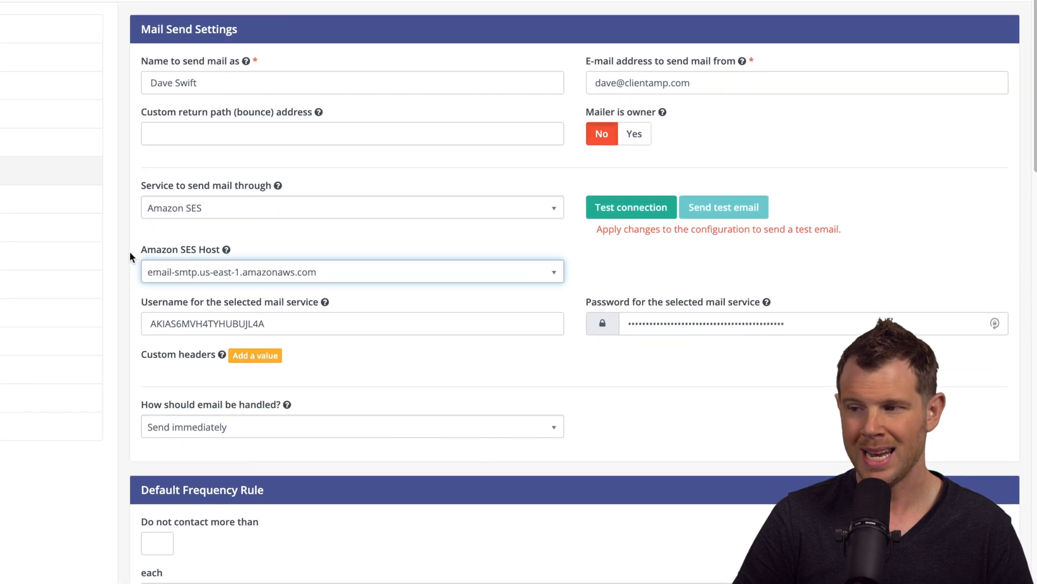
# Step: Set Mautic's Amazon SES host to email-smtp.us-west-2.amazonaws.com
pyautogui.click(352, 271)
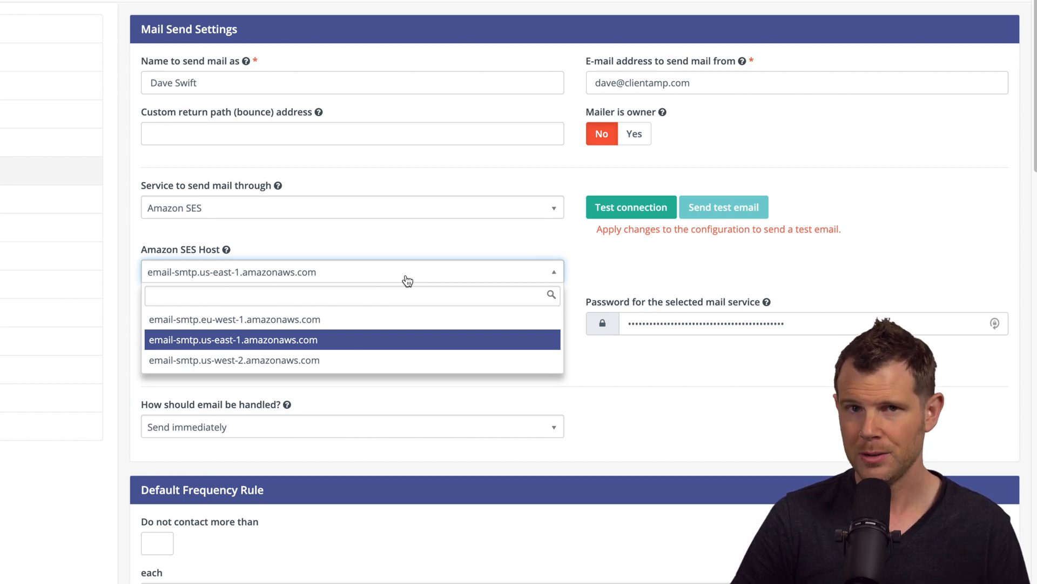
pyautogui.moveTo(387, 243)
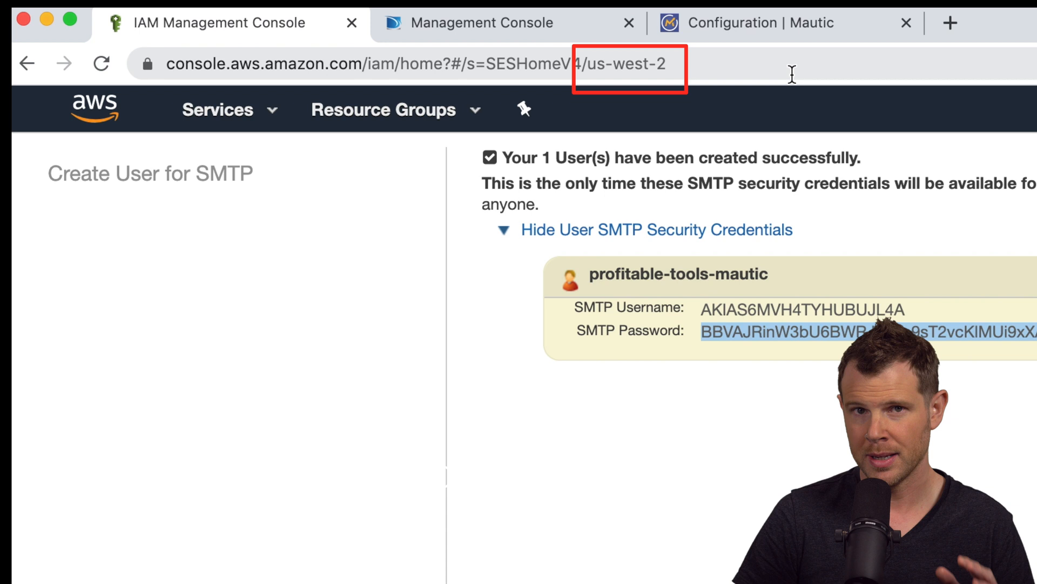
pyautogui.moveTo(1005, 117)
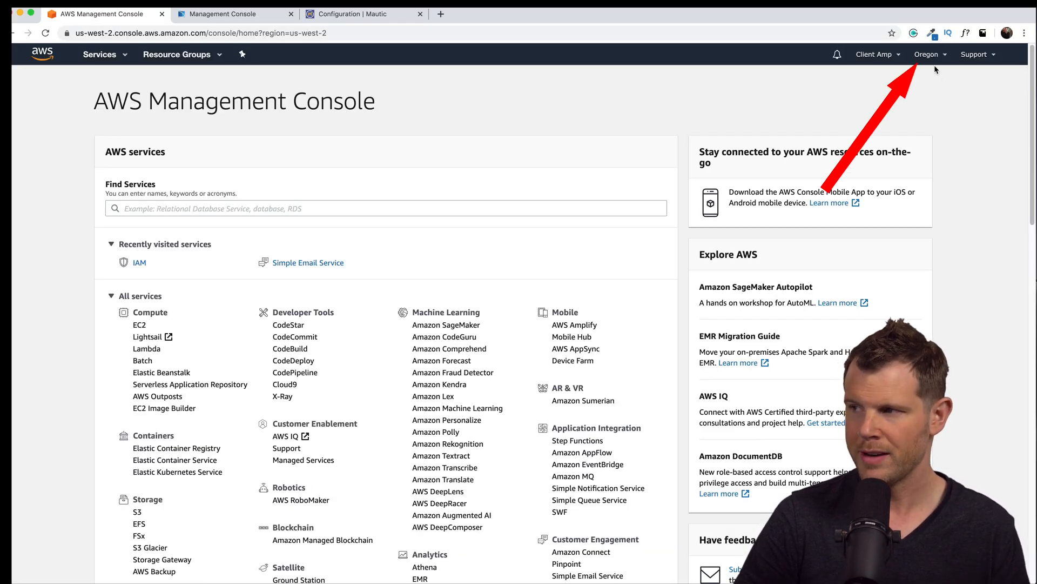
pyautogui.click(363, 14)
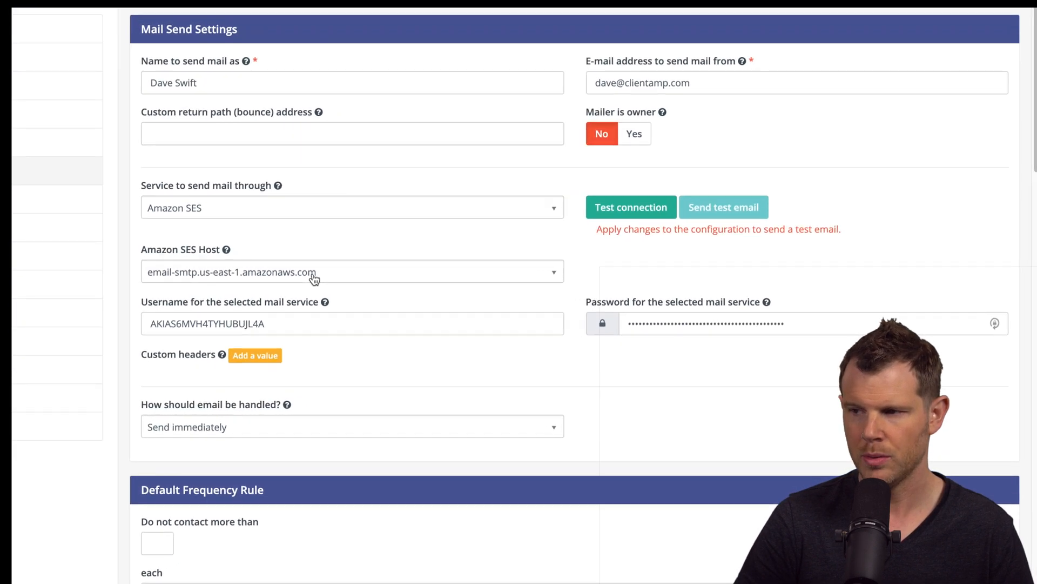
pyautogui.write('email-smtp.us-west-2.amazonaws.com')
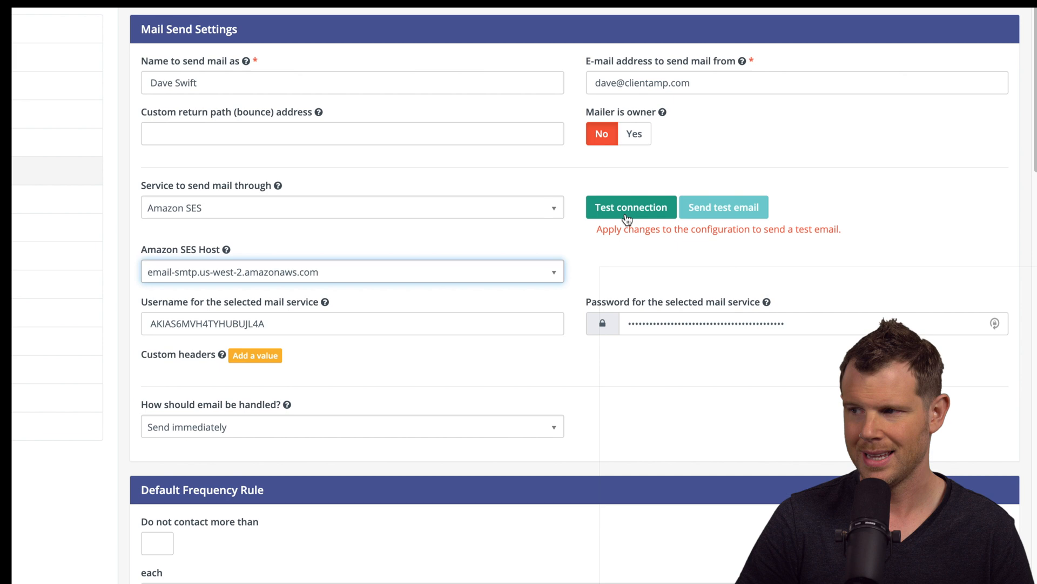
# Step: Test the SES connection from Mautic and send a test email
pyautogui.click(630, 208)
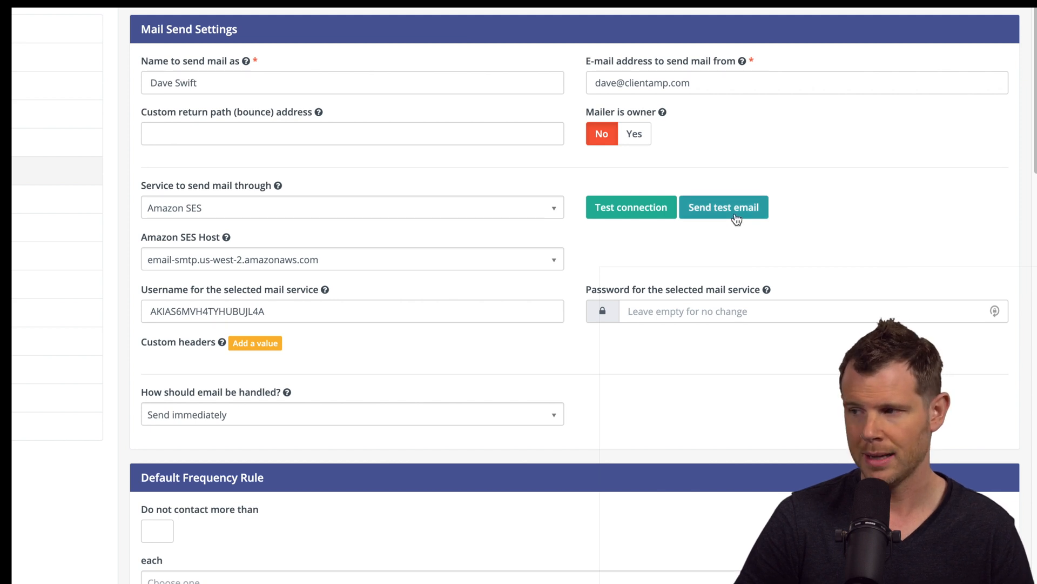
pyautogui.click(723, 207)
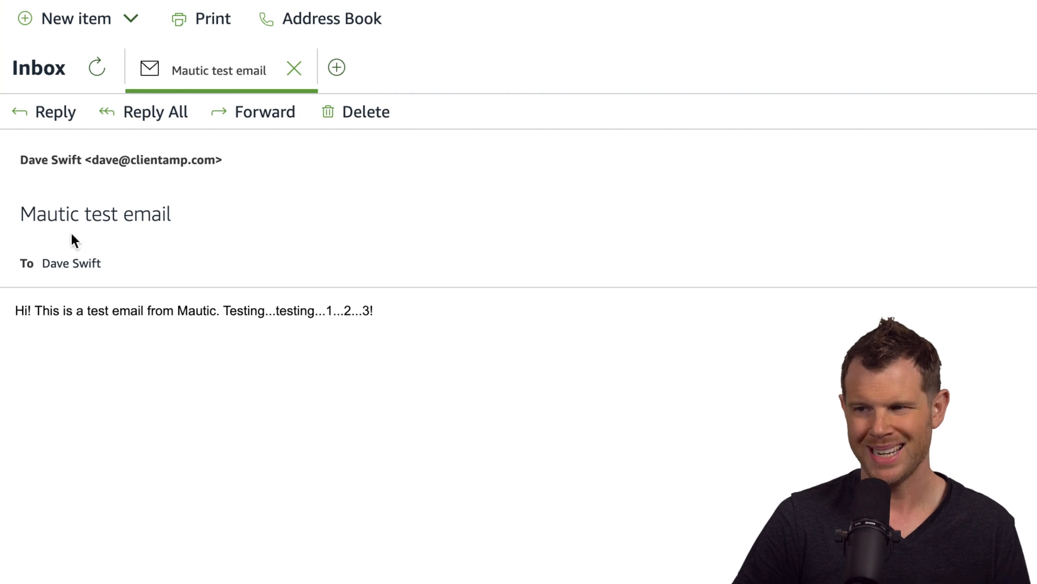
pyautogui.moveTo(70, 376)
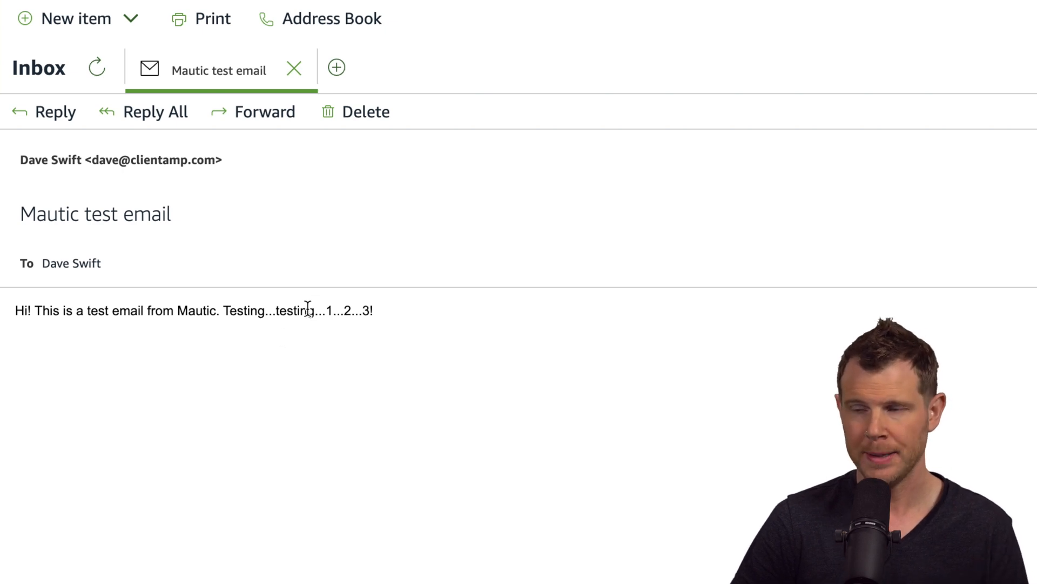
# Step: Switch from the WorkMail test email back to the Amazon SES home page
pyautogui.click(95, 13)
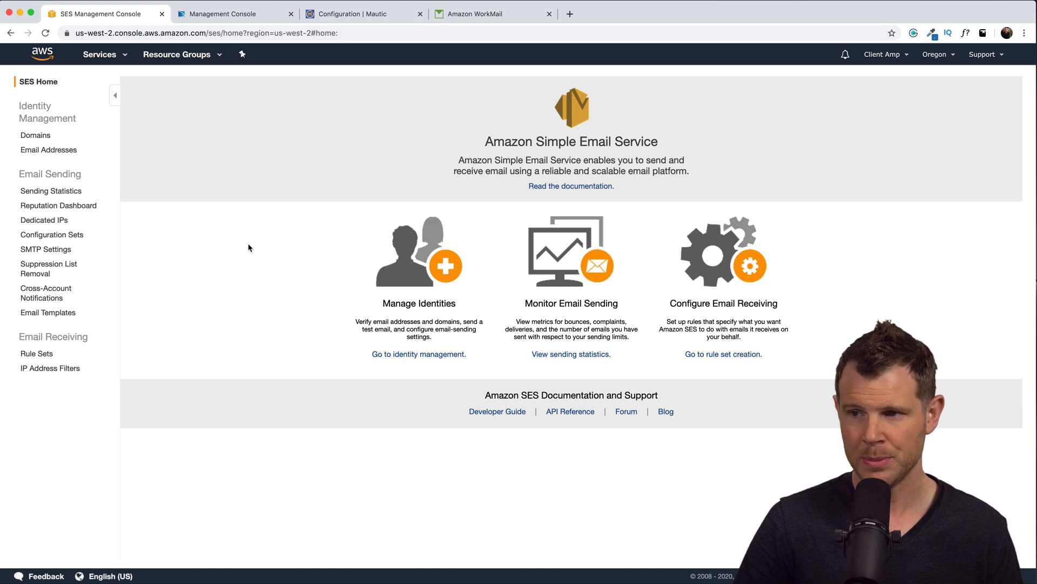
pyautogui.moveTo(51, 190)
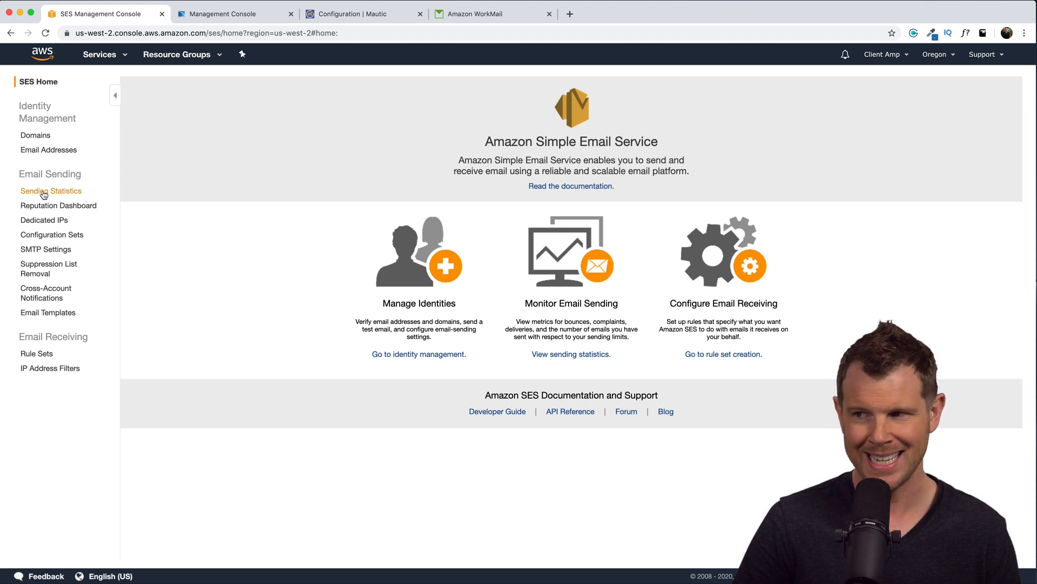
# Step: Start a Service limit increase case with Limit type SES Sending Limits, then view the SES quota documentation
pyautogui.click(51, 190)
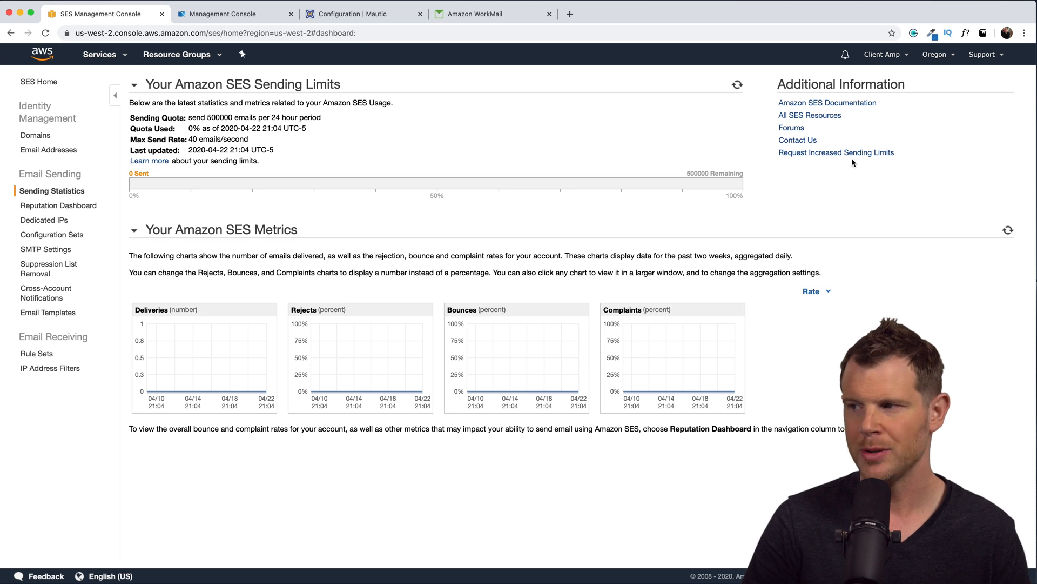
pyautogui.click(836, 152)
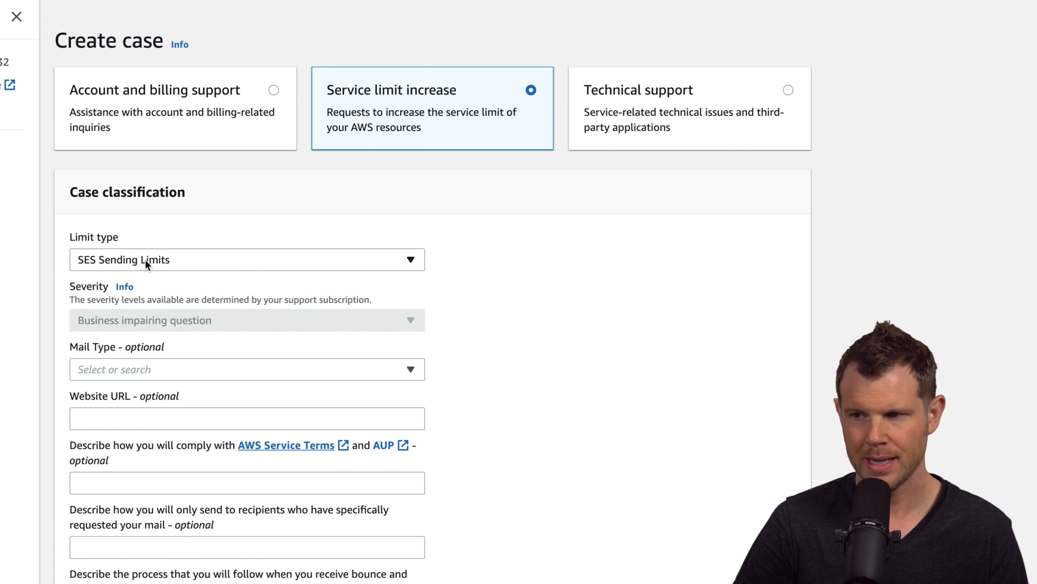
pyautogui.click(247, 369)
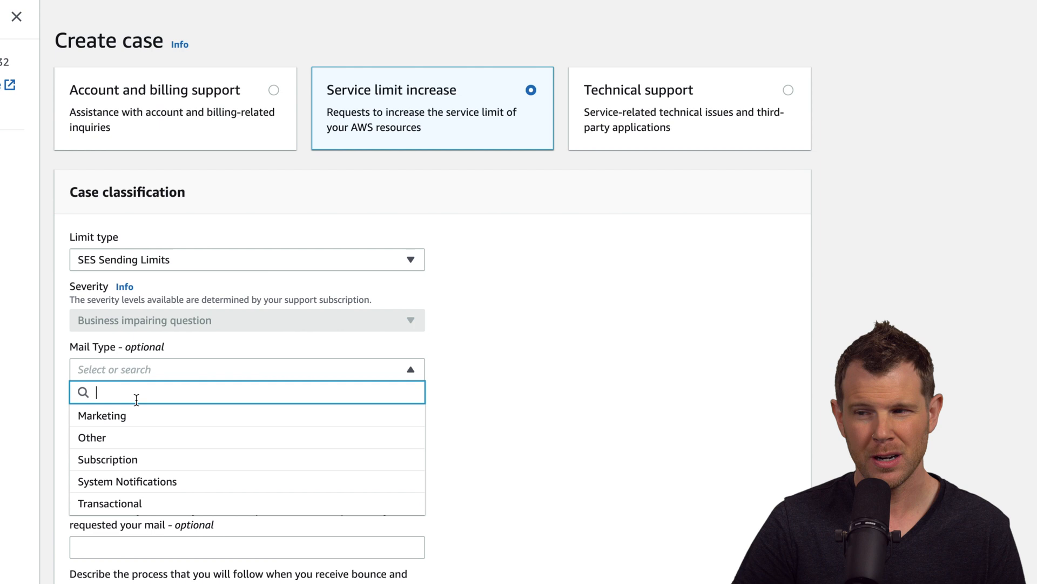
pyautogui.moveTo(125, 415)
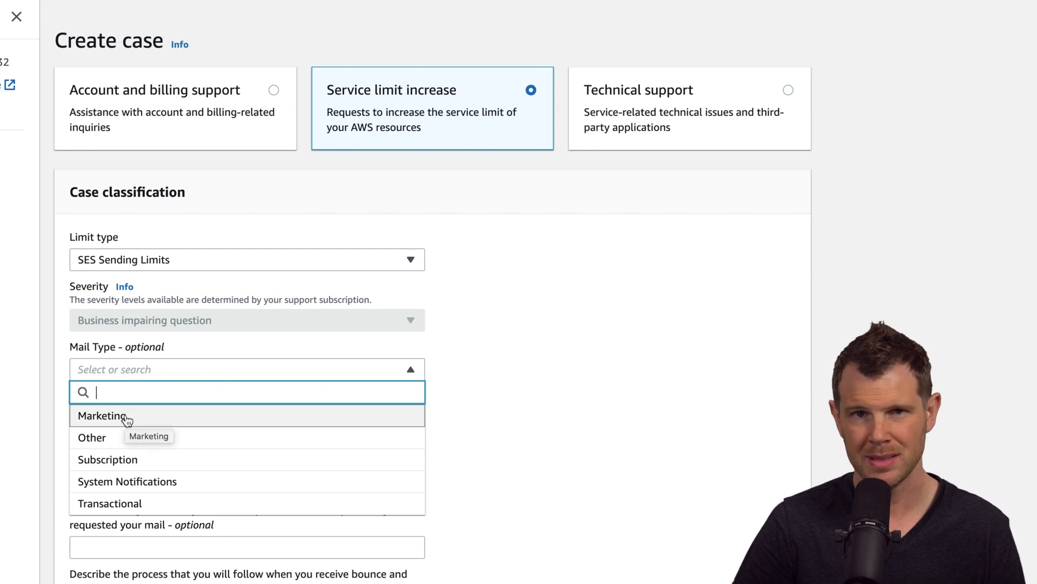
pyautogui.moveTo(710, 514)
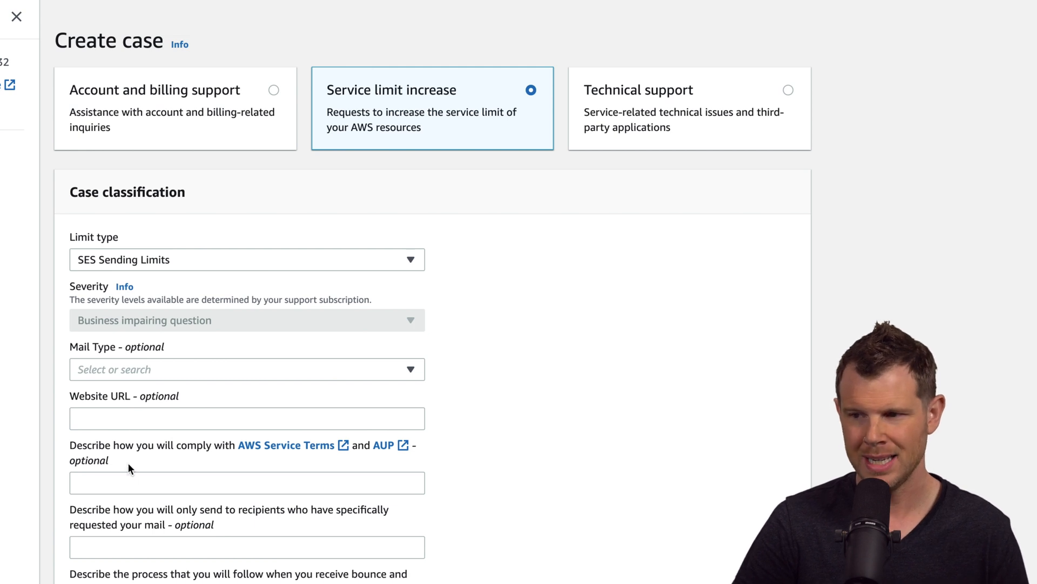
pyautogui.moveTo(98, 461)
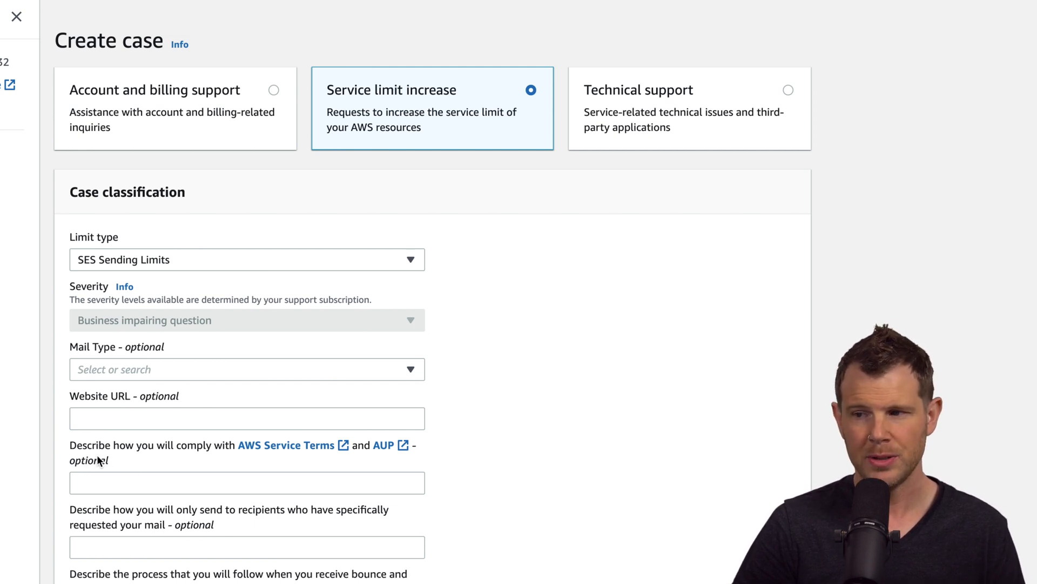
pyautogui.moveTo(146, 466)
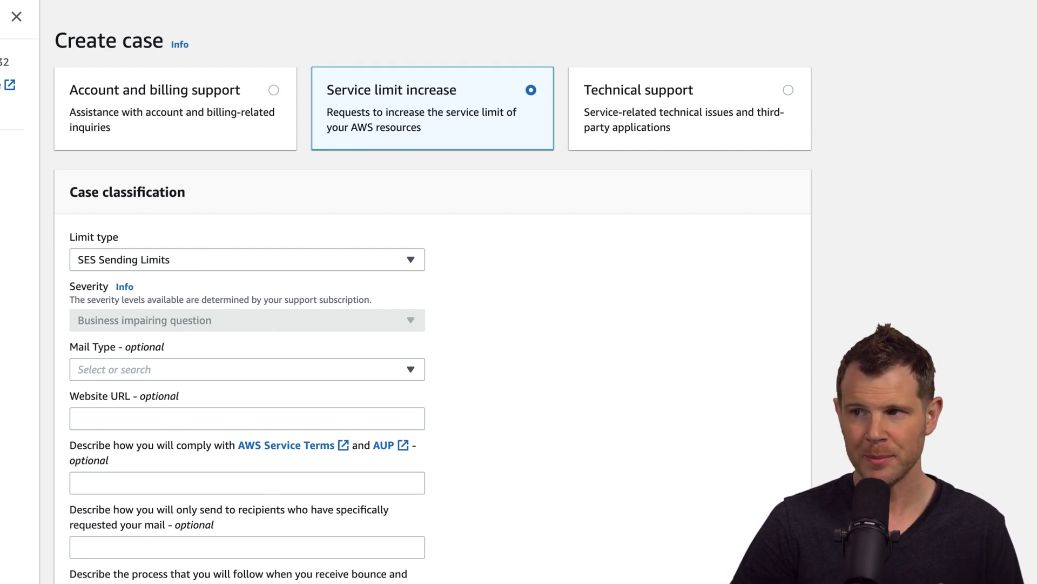
pyautogui.click(362, 13)
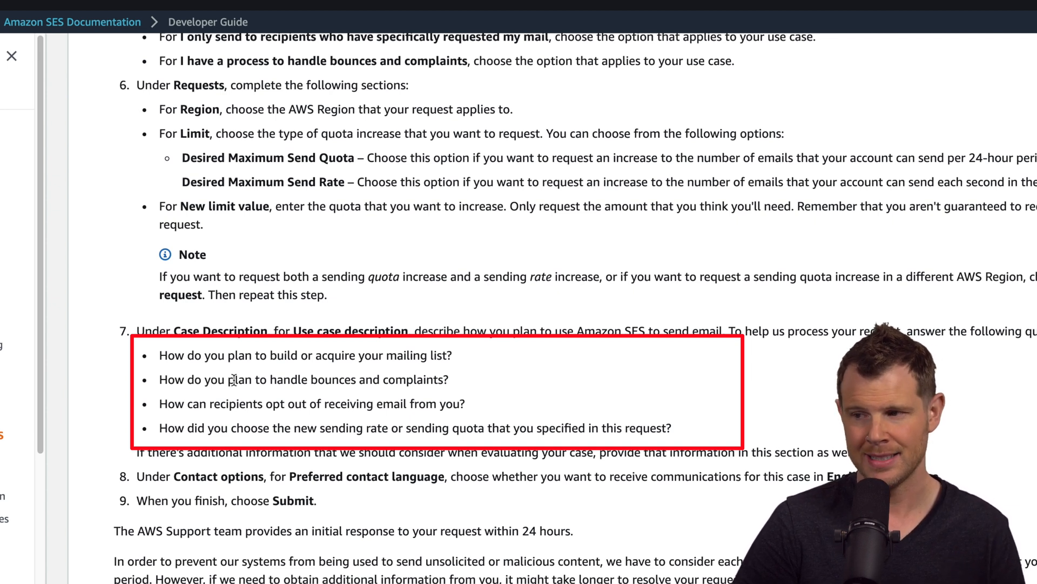
pyautogui.moveTo(203, 417)
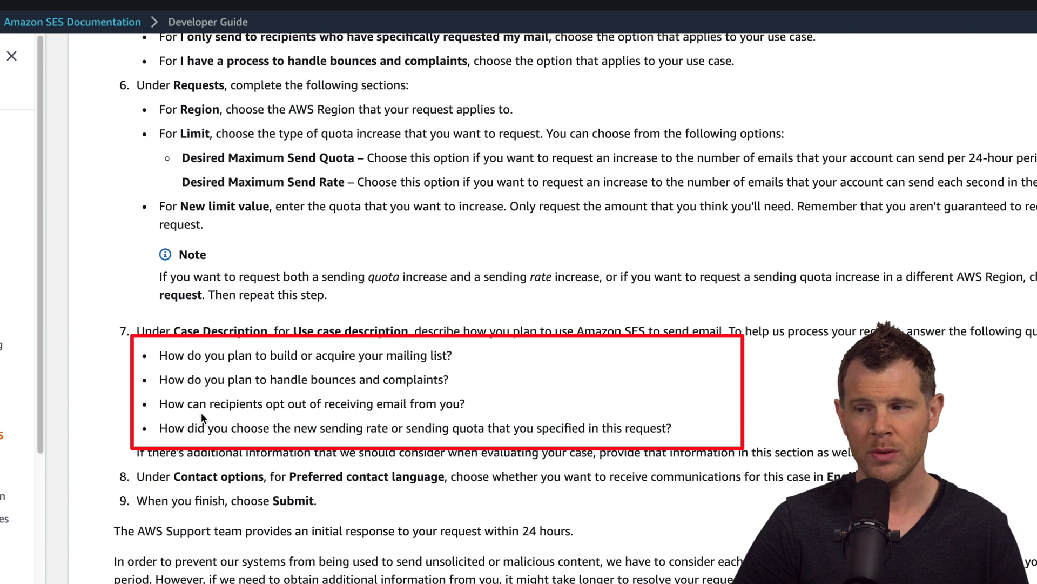
pyautogui.moveTo(277, 417)
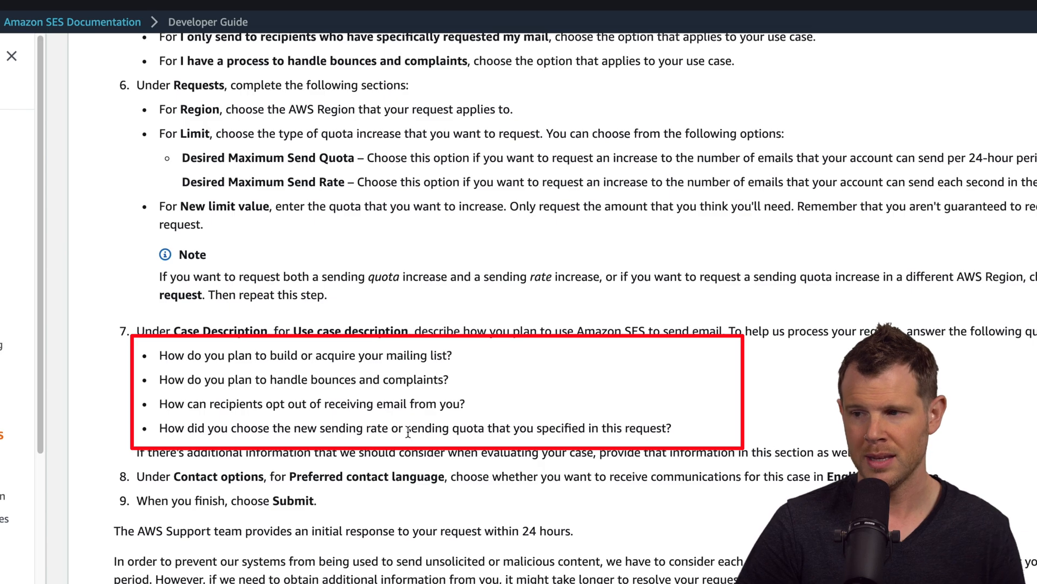
# Step: Return to the AWS Management Console home page after reviewing the developer guide questions
pyautogui.click(100, 13)
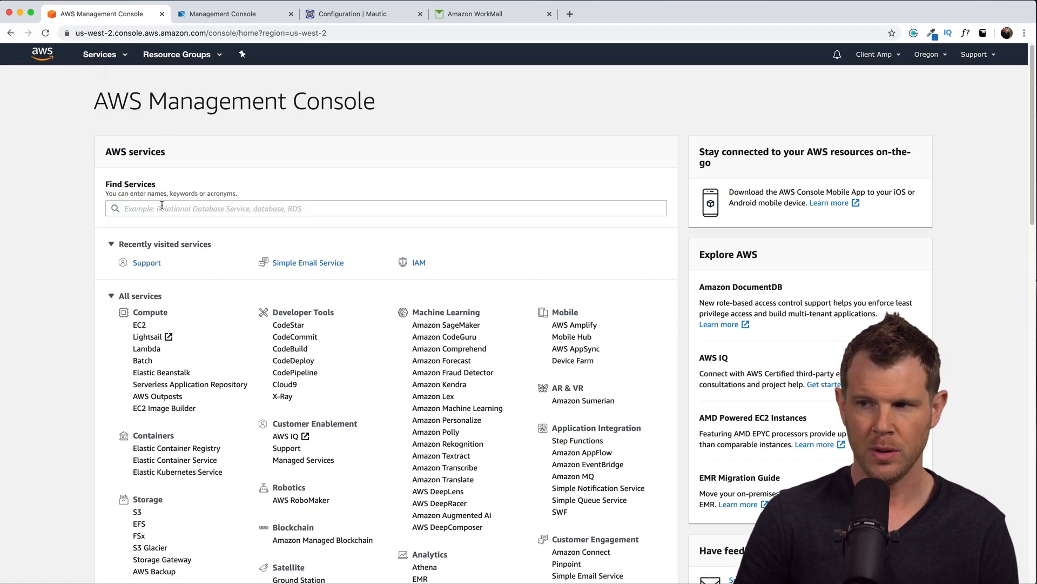
# Step: Find SNS and create a new topic named BNC-ProfitableTools
pyautogui.click(385, 208)
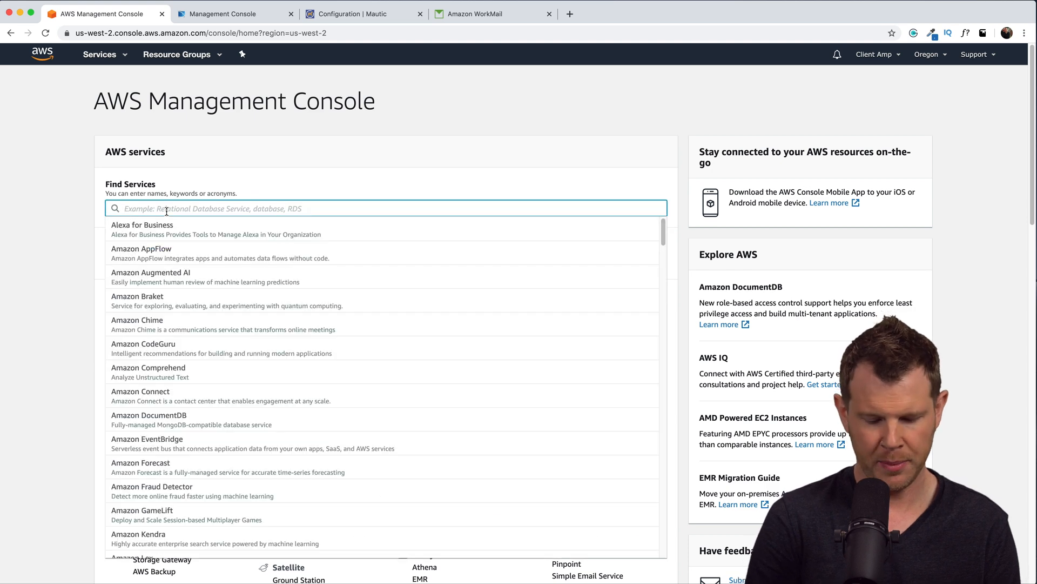
pyautogui.write('SNS')
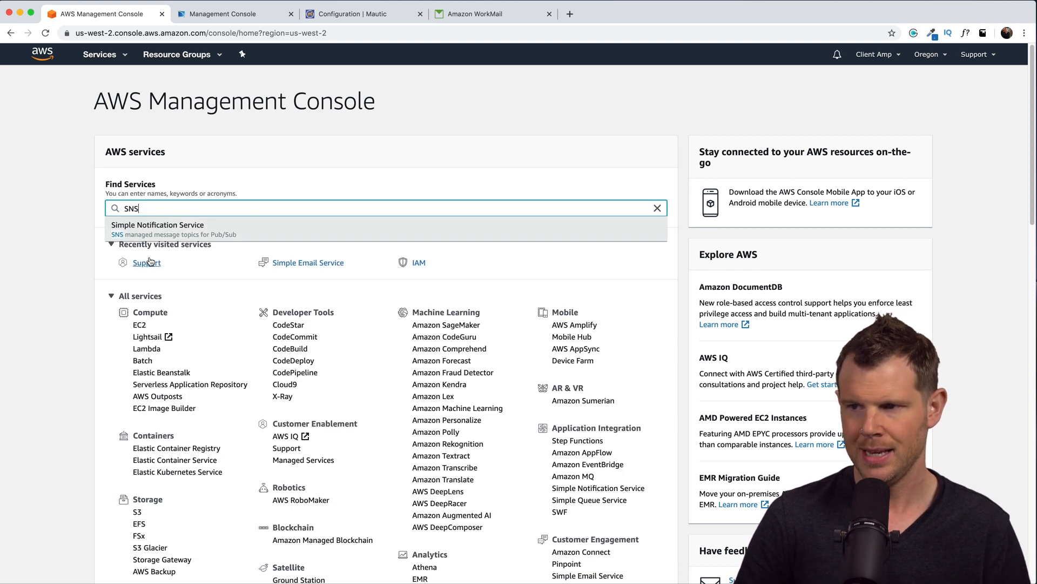
pyautogui.click(158, 230)
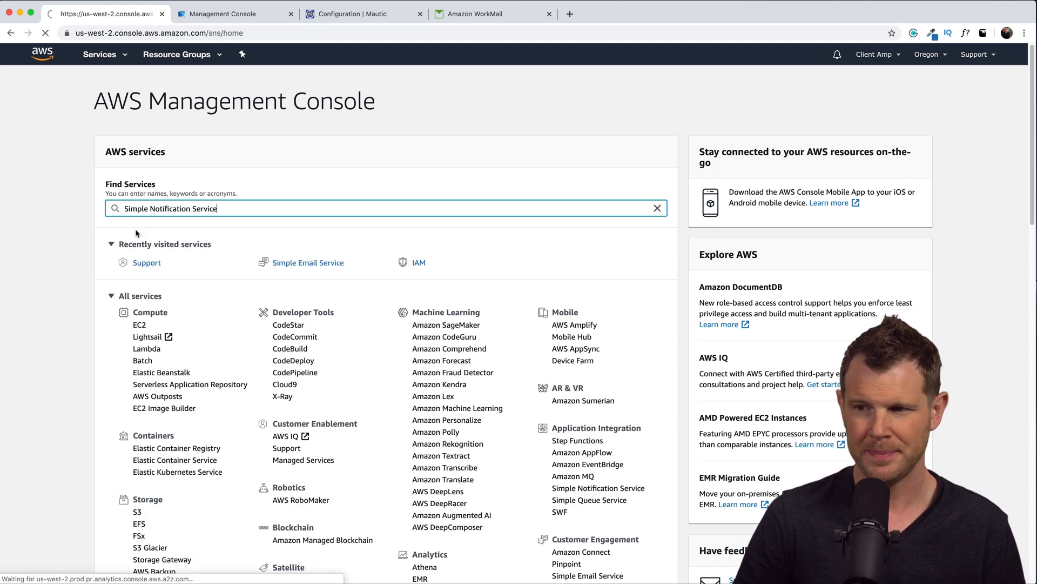
pyautogui.click(598, 488)
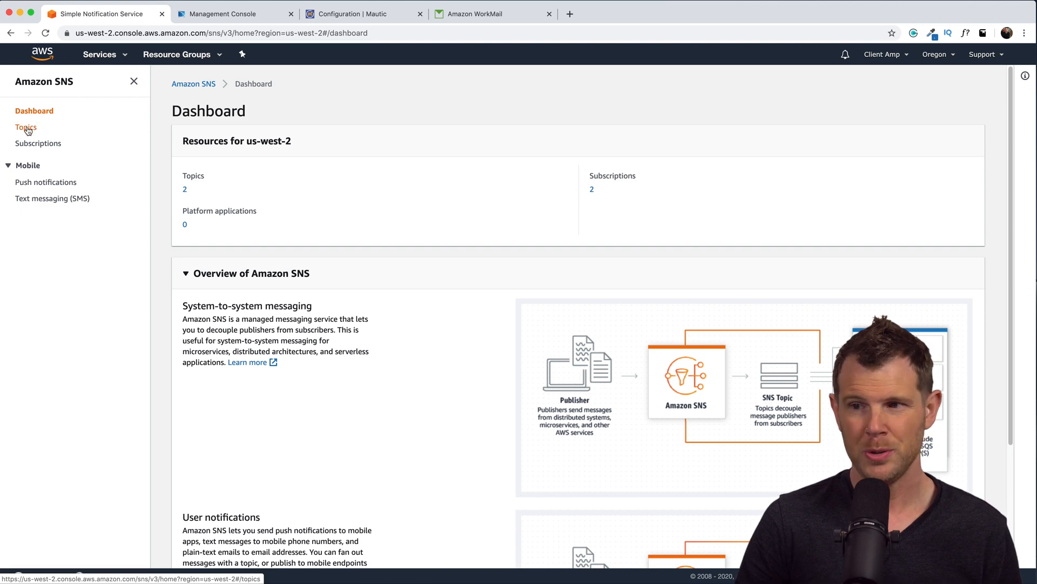
pyautogui.click(26, 128)
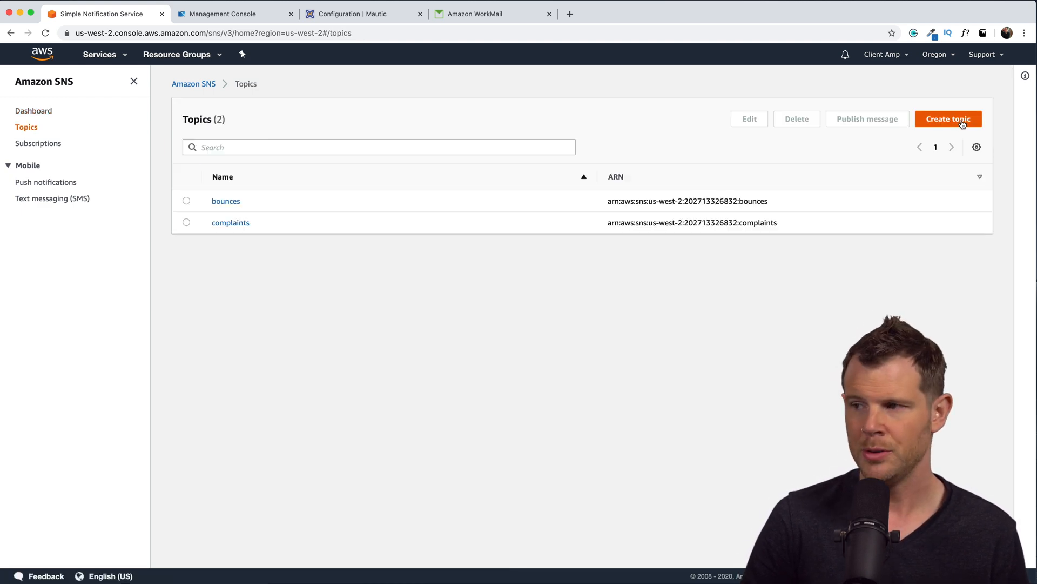
pyautogui.click(948, 119)
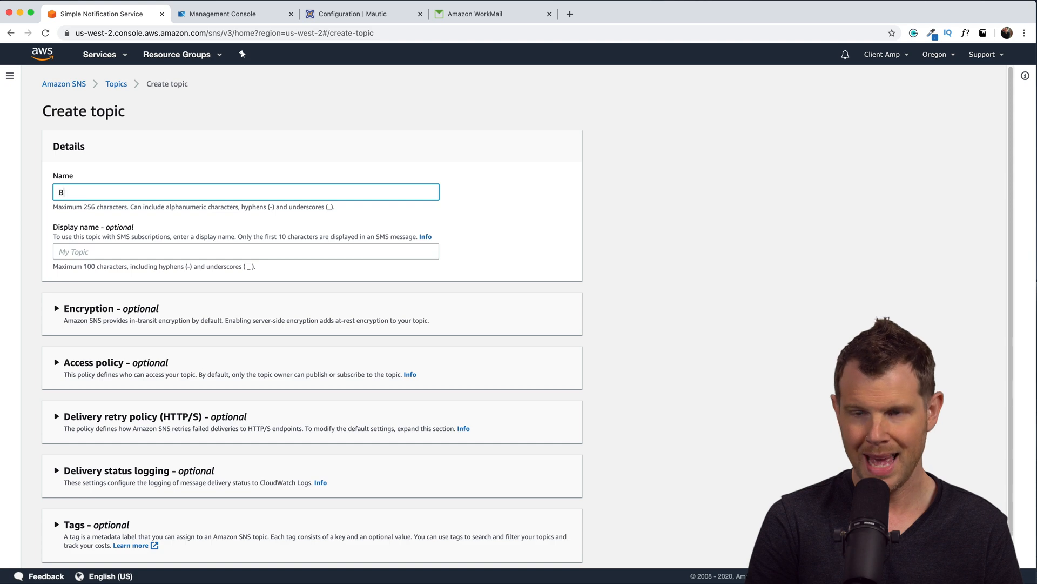
pyautogui.write('NC-ProfitableTools')
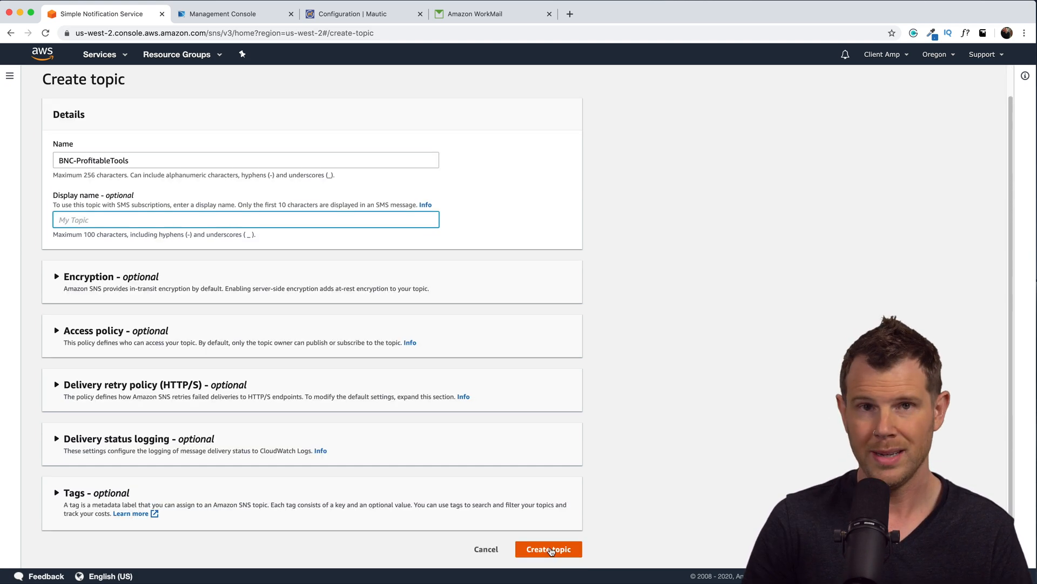
pyautogui.click(548, 549)
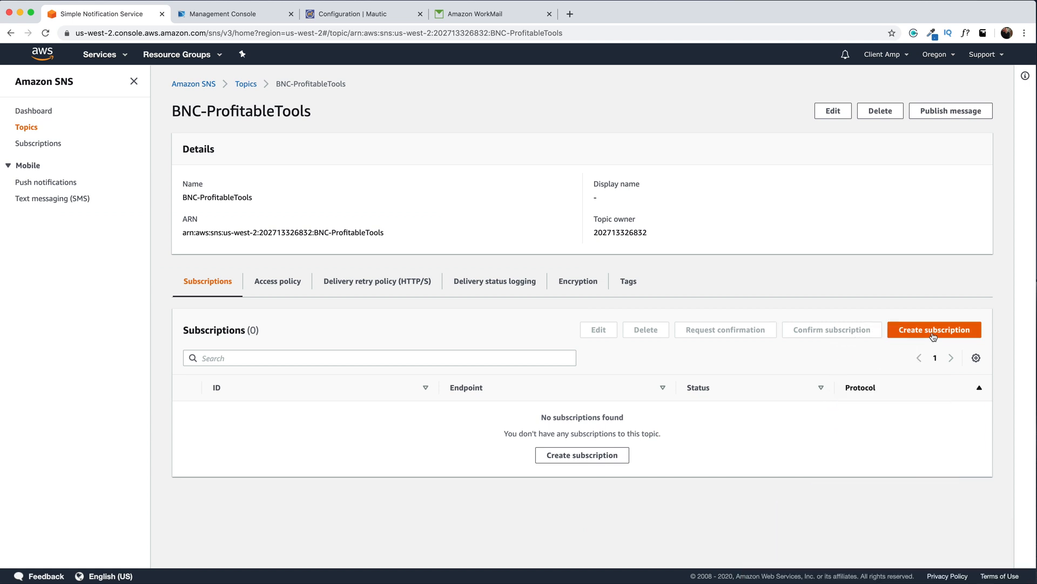
# Step: Begin a subscription to the topic with protocol HTTPS, then switch over to Mautic
pyautogui.click(933, 329)
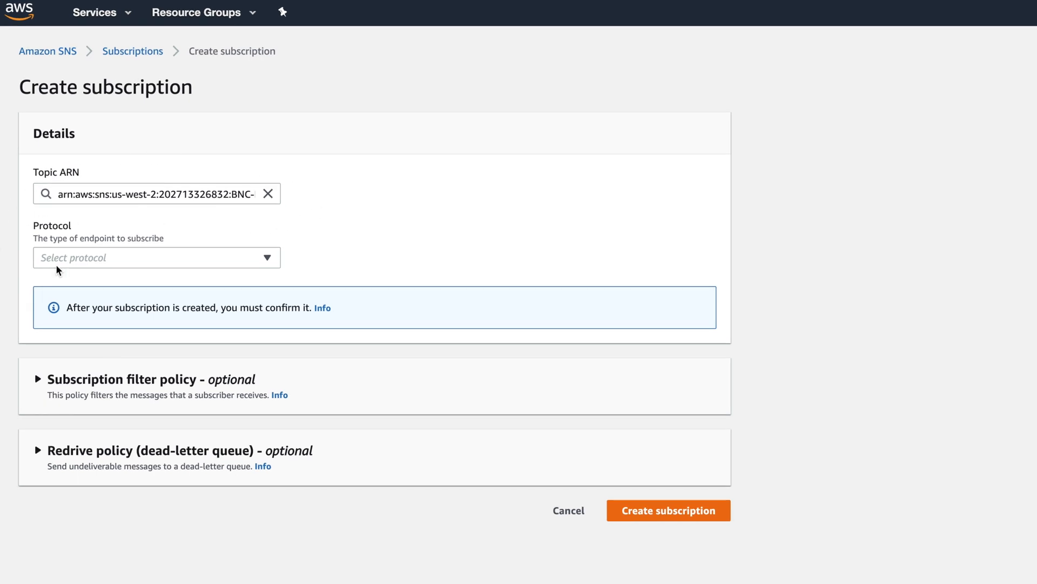
pyautogui.click(157, 258)
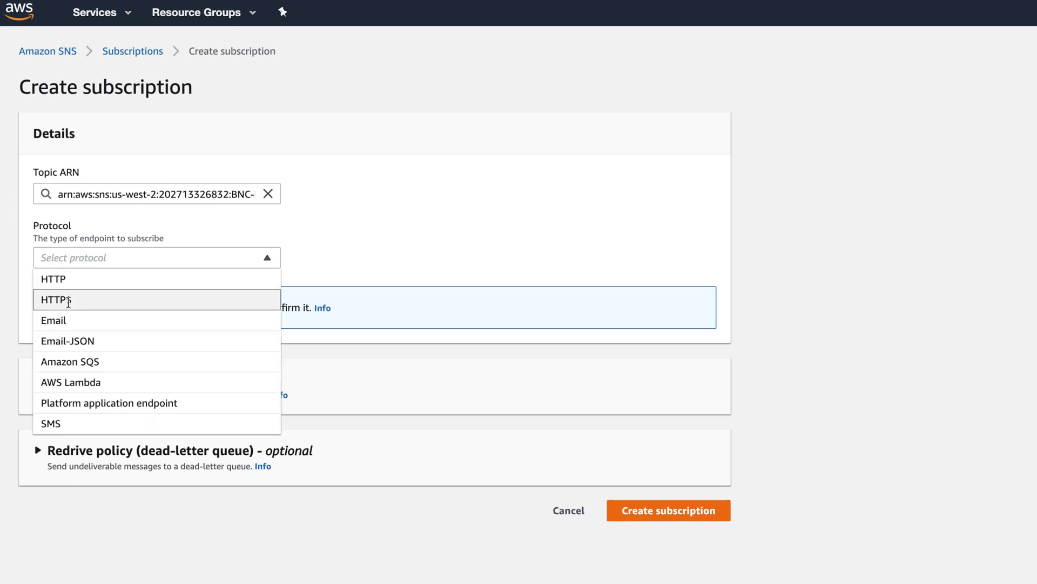
pyautogui.click(55, 300)
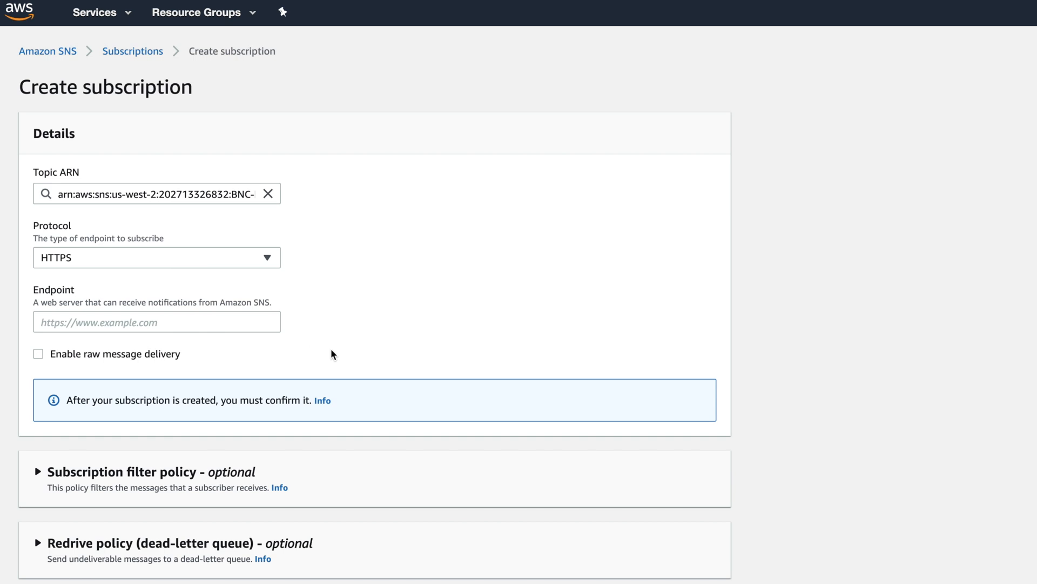
pyautogui.moveTo(296, 354)
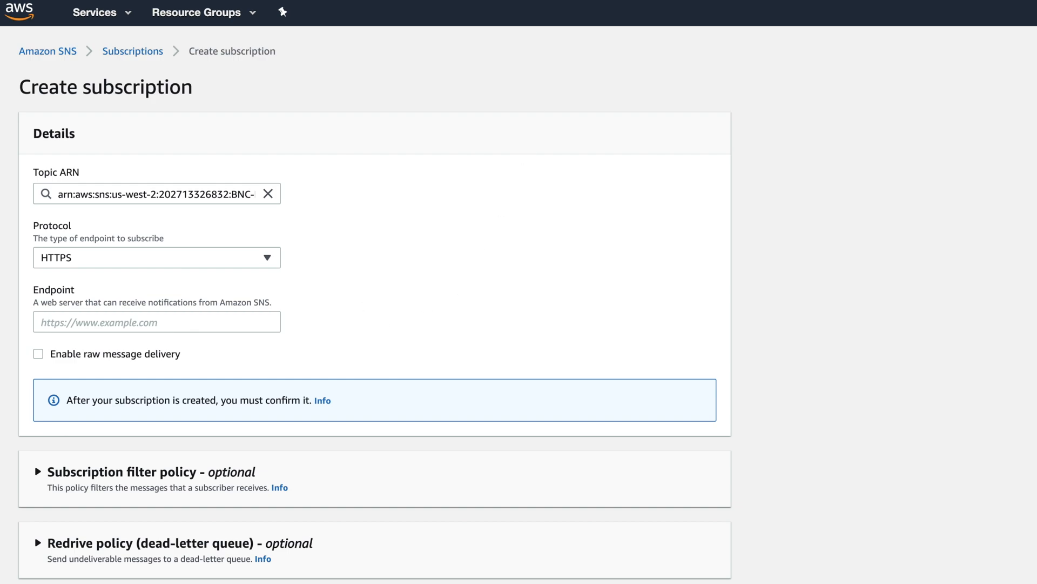
pyautogui.click(490, 14)
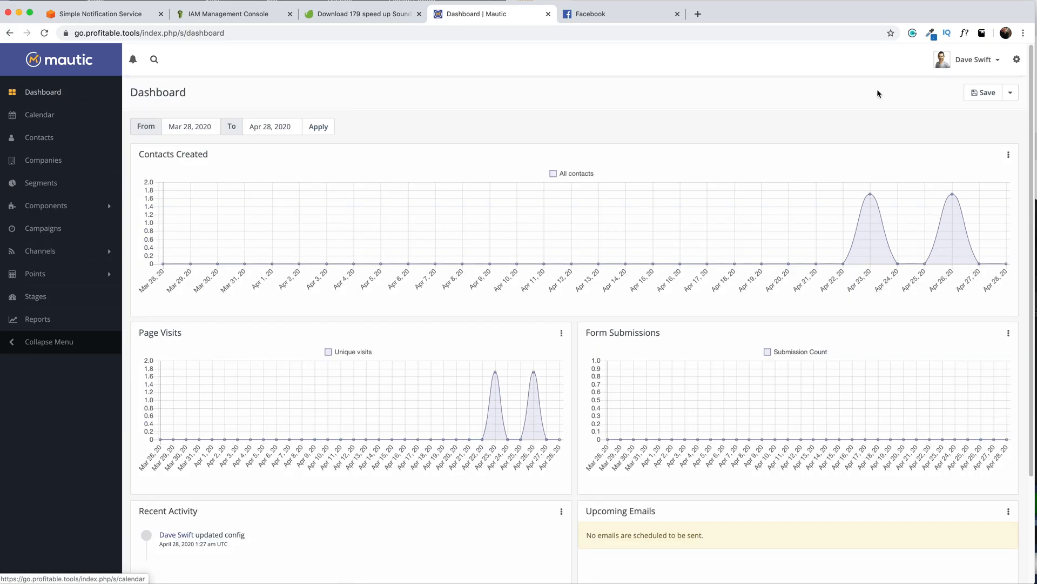
pyautogui.click(1018, 59)
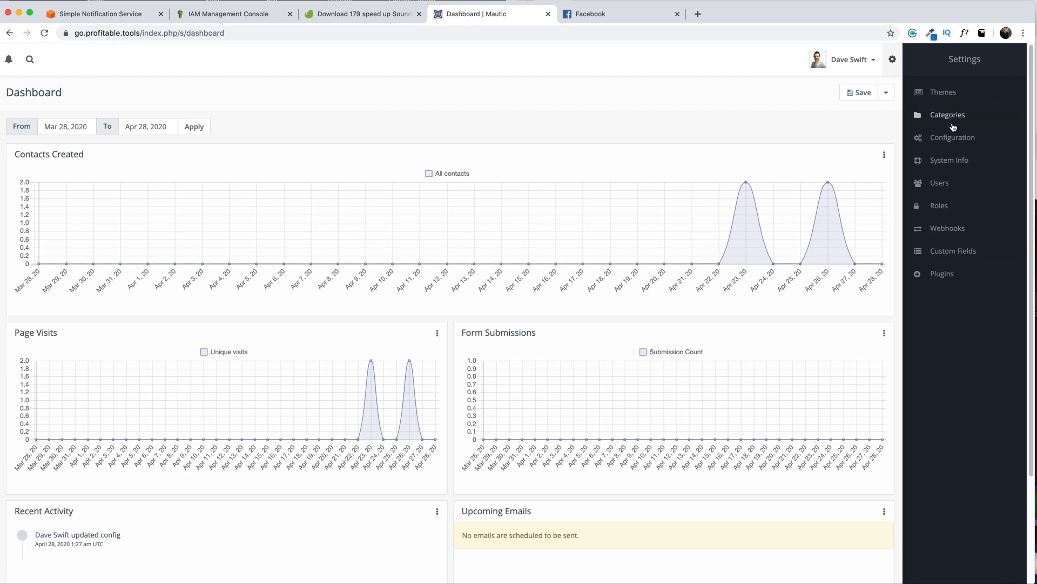
pyautogui.click(954, 137)
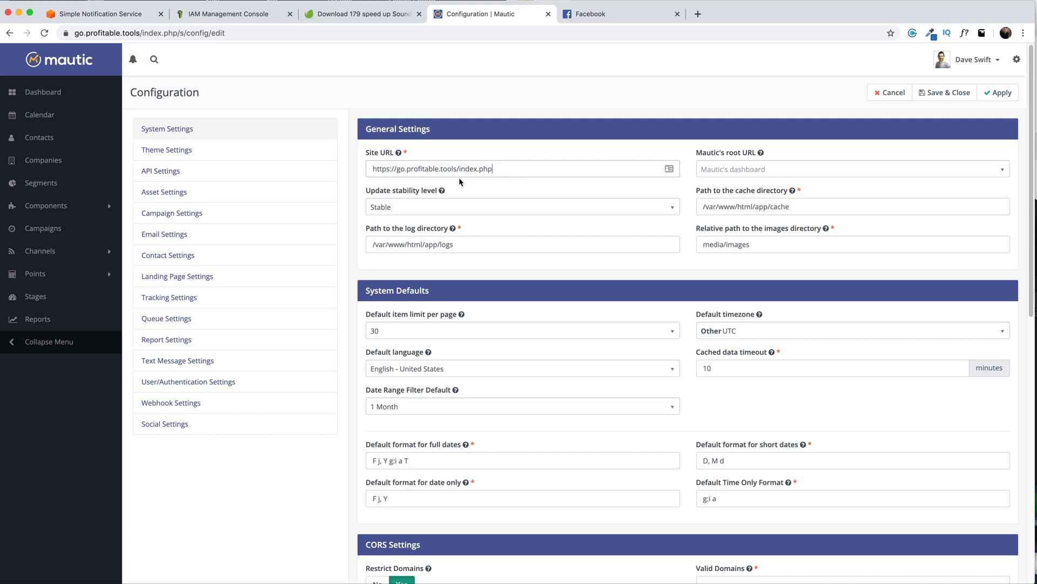
pyautogui.moveTo(508, 188)
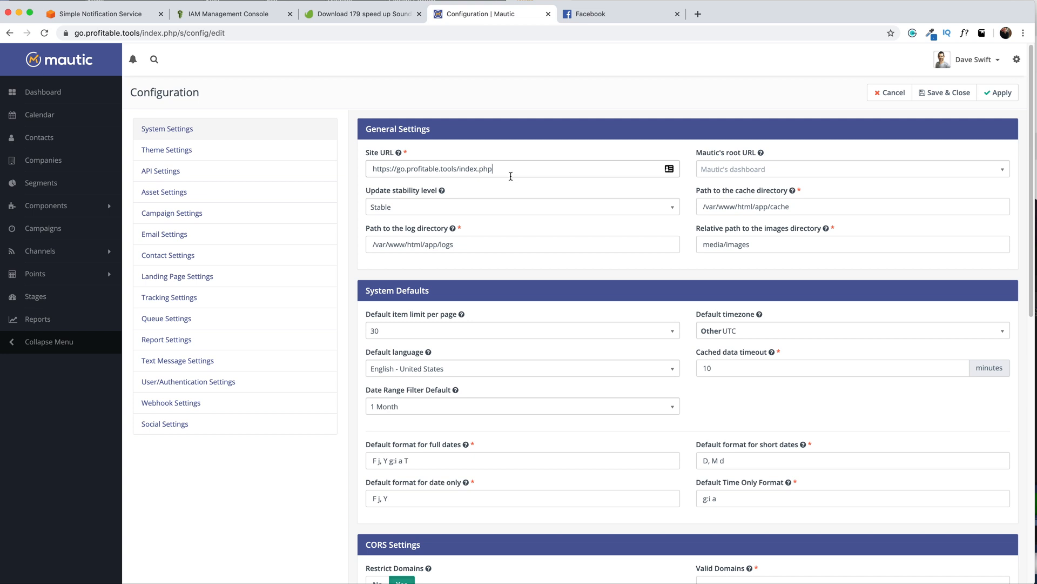
pyautogui.click(99, 14)
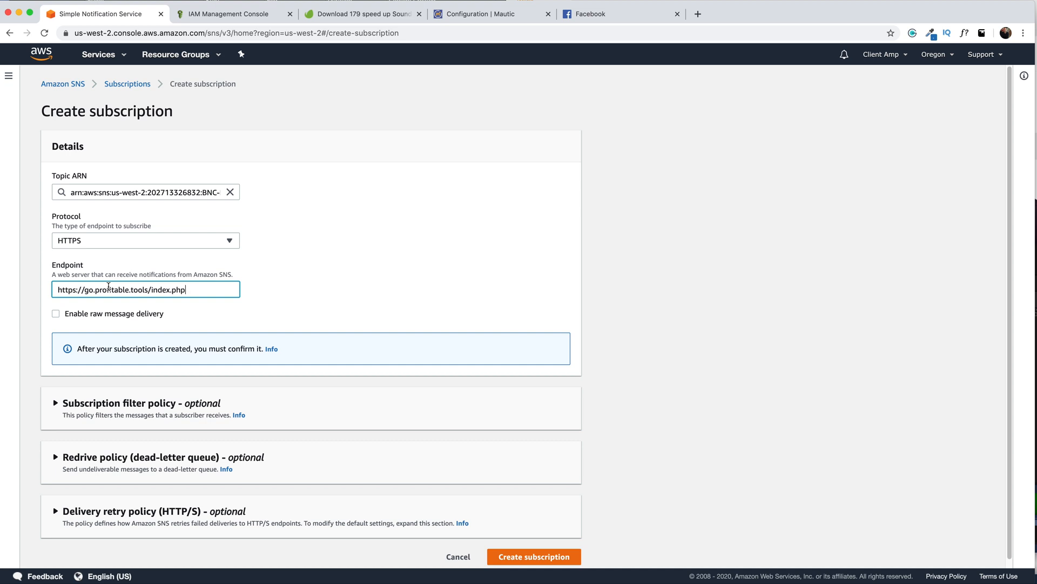
pyautogui.write('i')
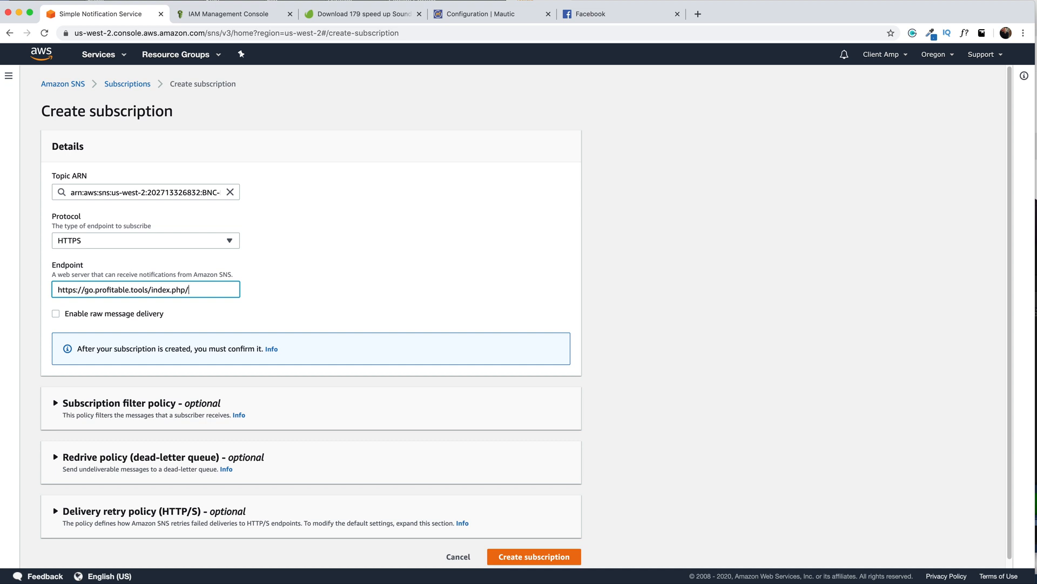
pyautogui.write('mailer/')
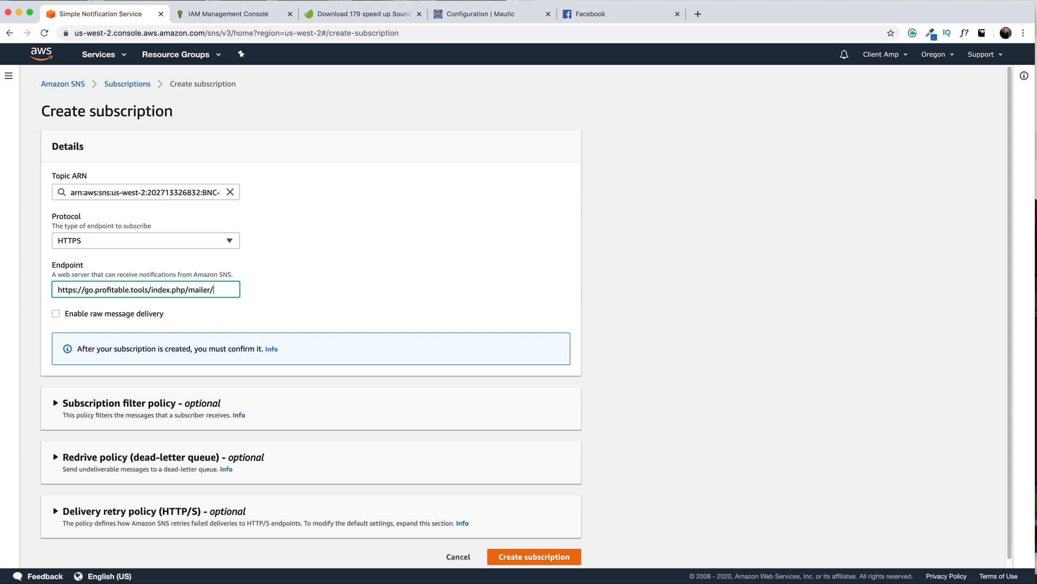
pyautogui.write('amazon/')
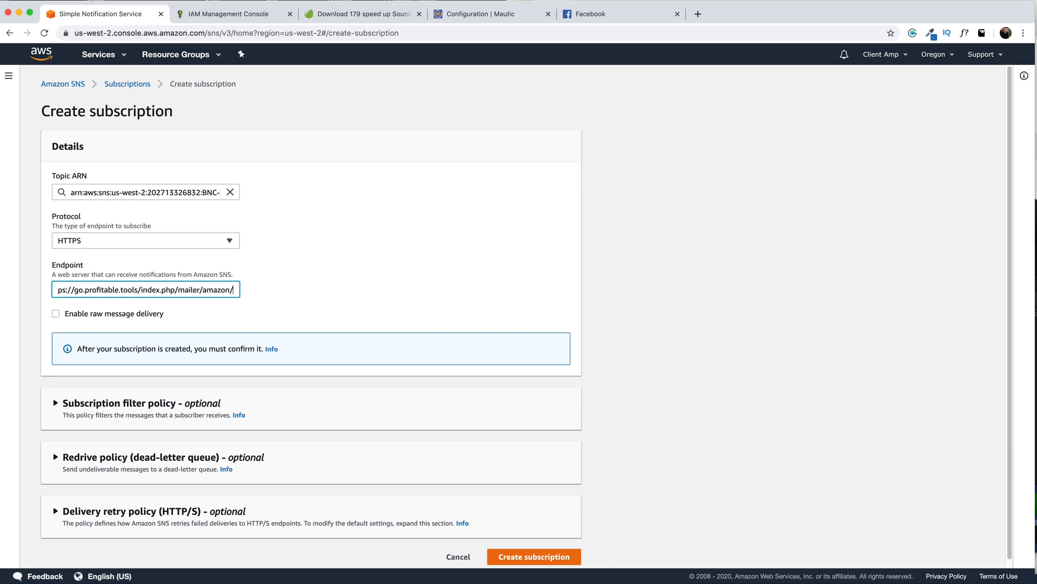
pyautogui.write('callback')
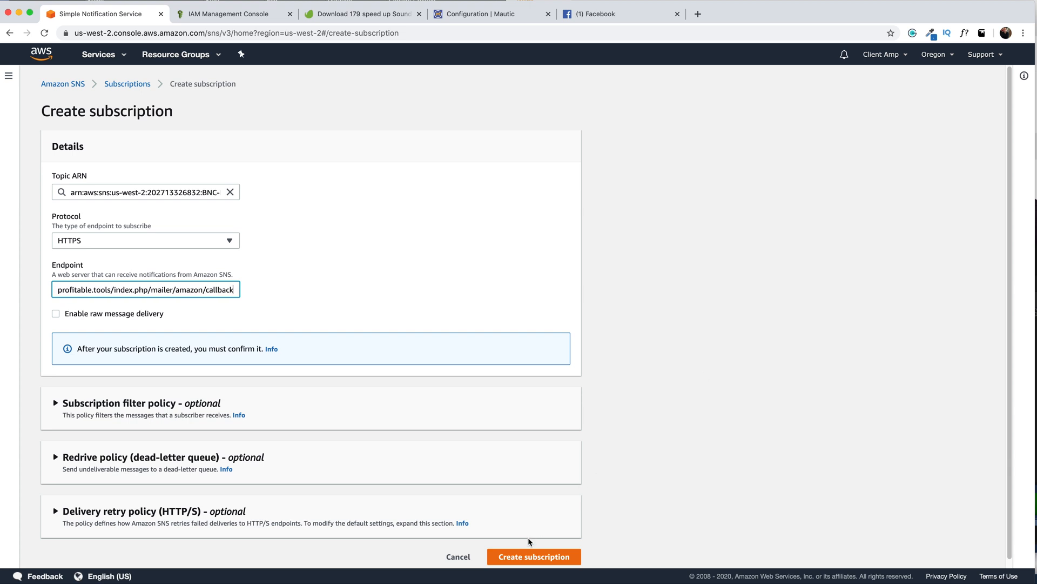
pyautogui.click(533, 555)
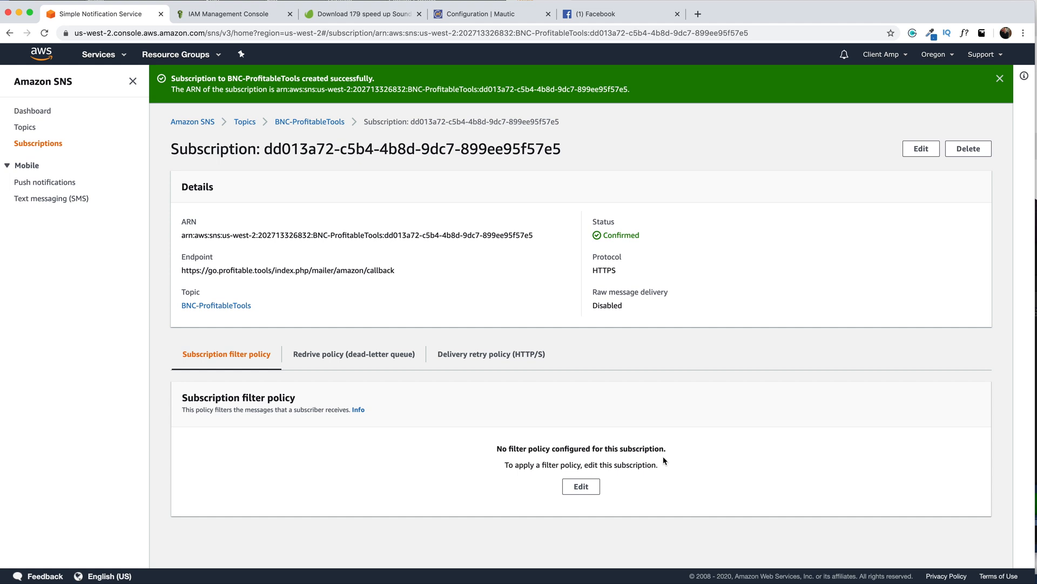
pyautogui.moveTo(38, 143)
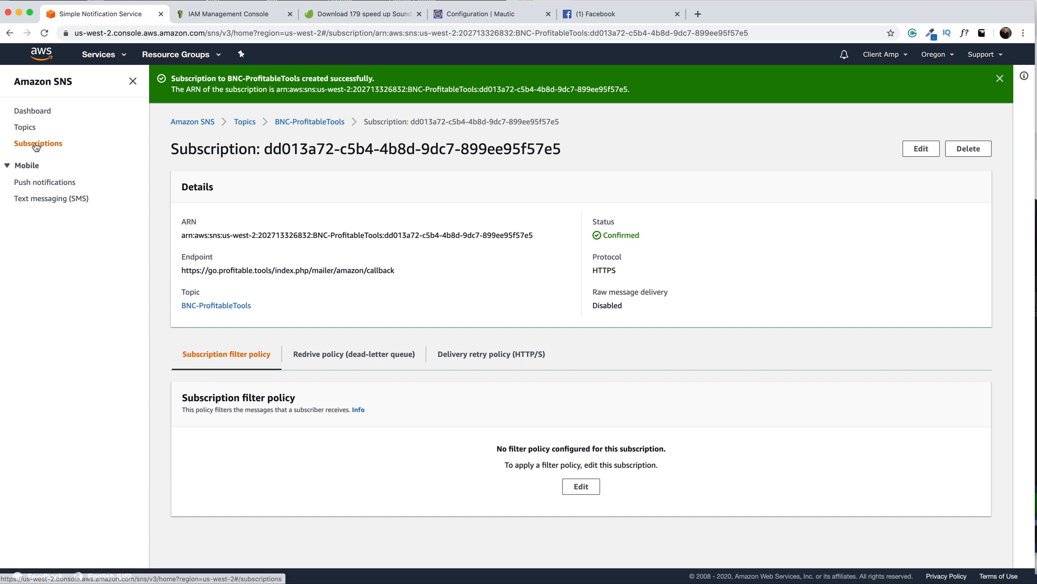
# Step: List all subscriptions and select the callback endpoint row showing Confirmed status
pyautogui.click(37, 143)
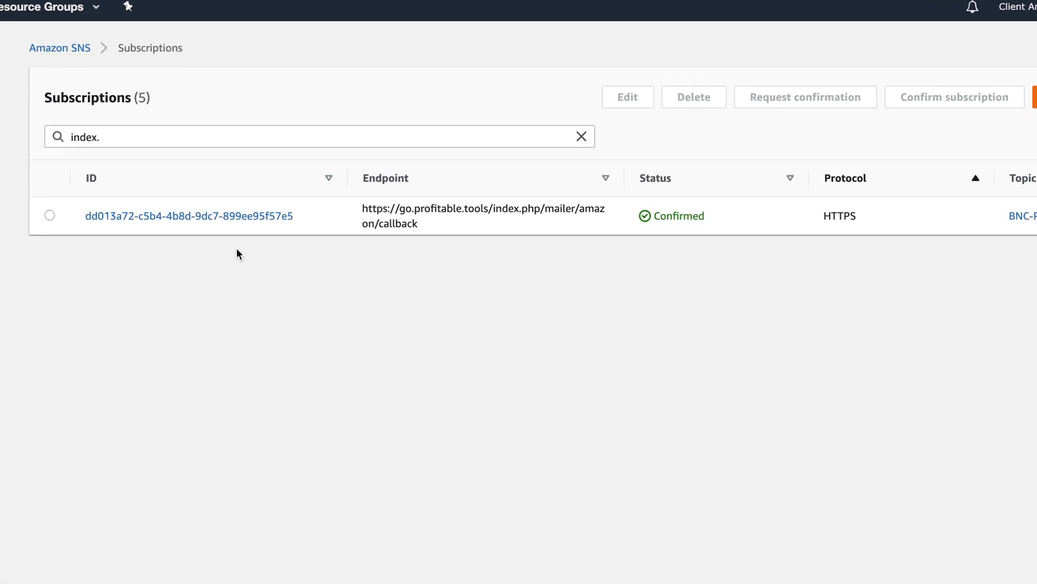
pyautogui.moveTo(700, 266)
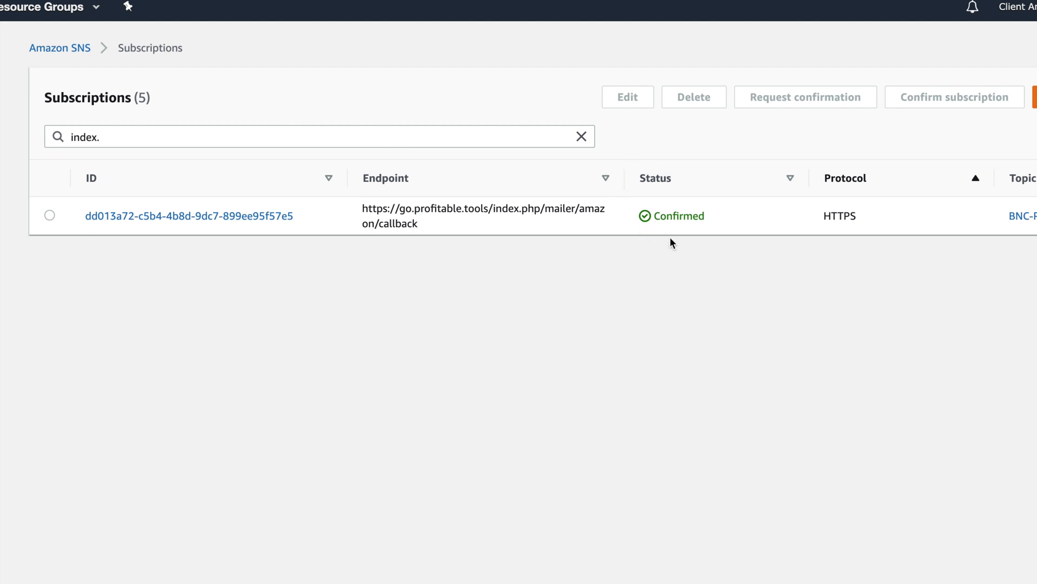
pyautogui.moveTo(714, 190)
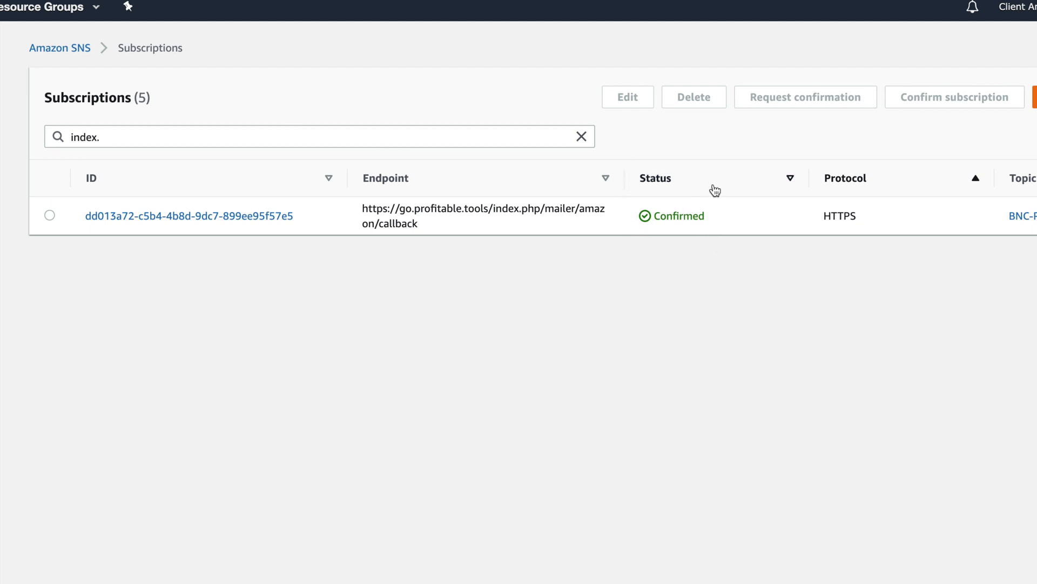
pyautogui.click(49, 215)
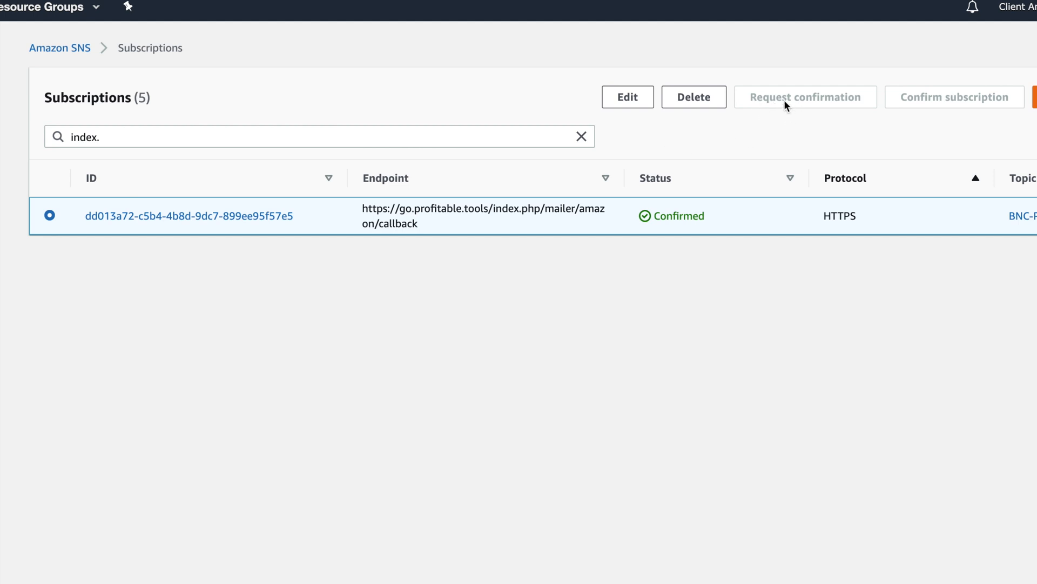
pyautogui.moveTo(686, 312)
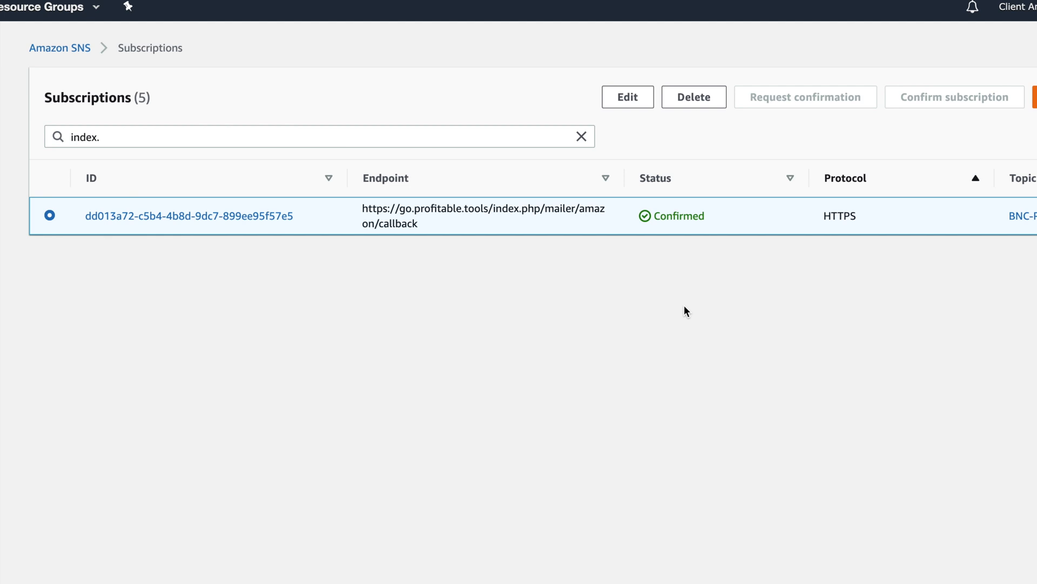
pyautogui.moveTo(447, 248)
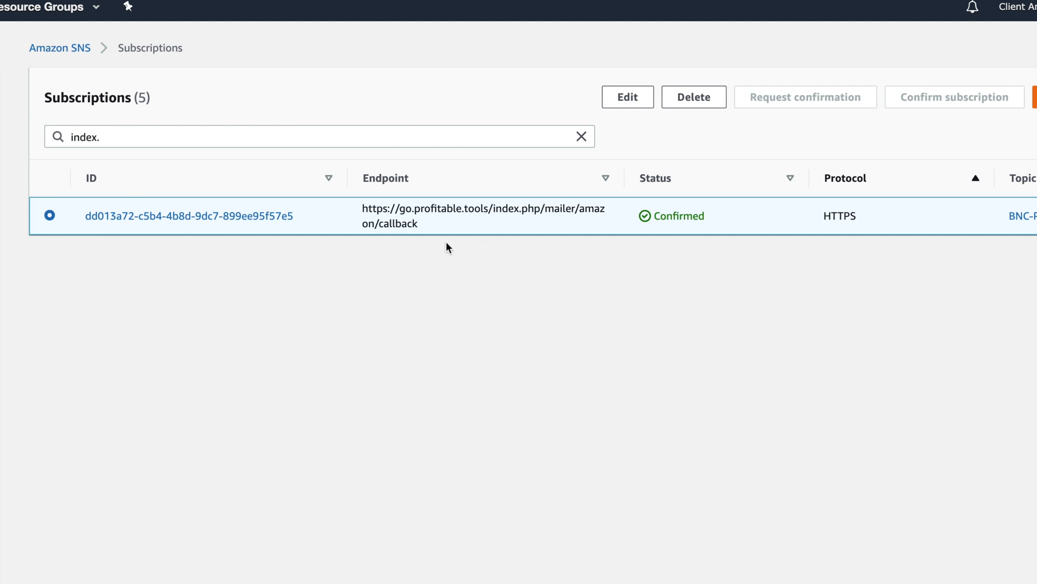
pyautogui.moveTo(472, 241)
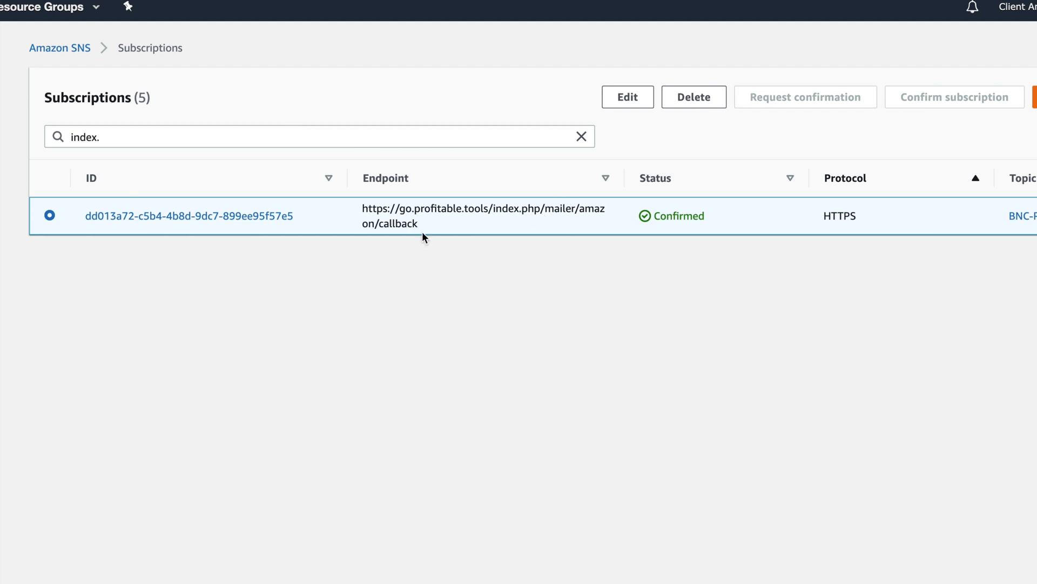
pyautogui.moveTo(582, 229)
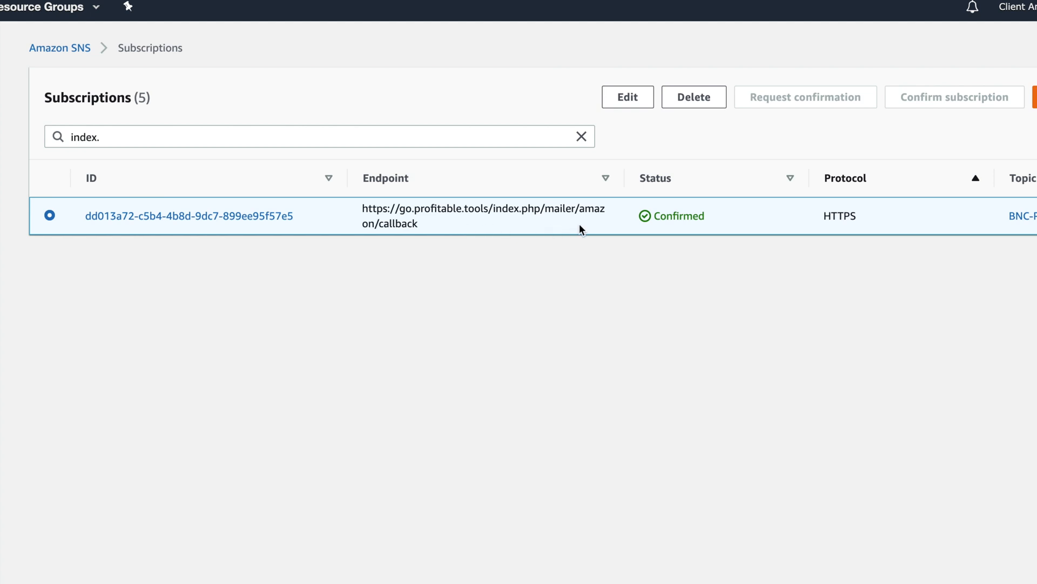
pyautogui.moveTo(435, 244)
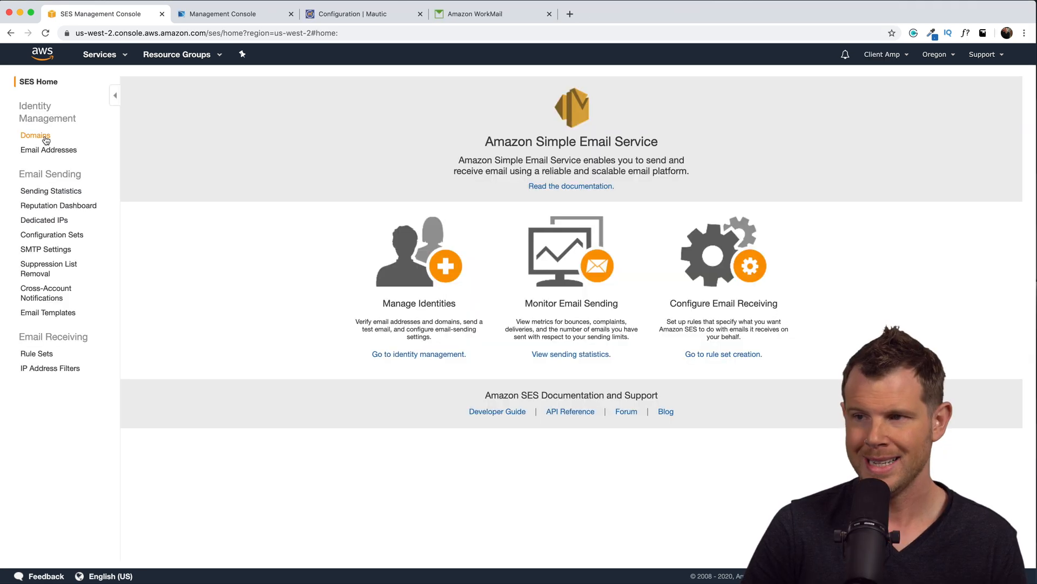
# Step: Open the profitable.tools verified domain and expand its Notifications section
pyautogui.click(34, 135)
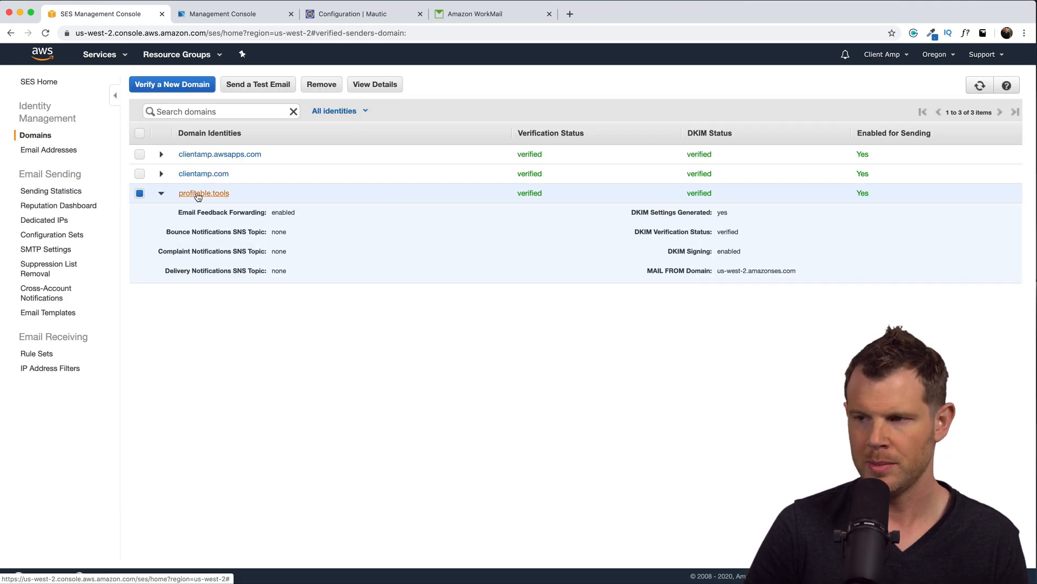
pyautogui.click(203, 193)
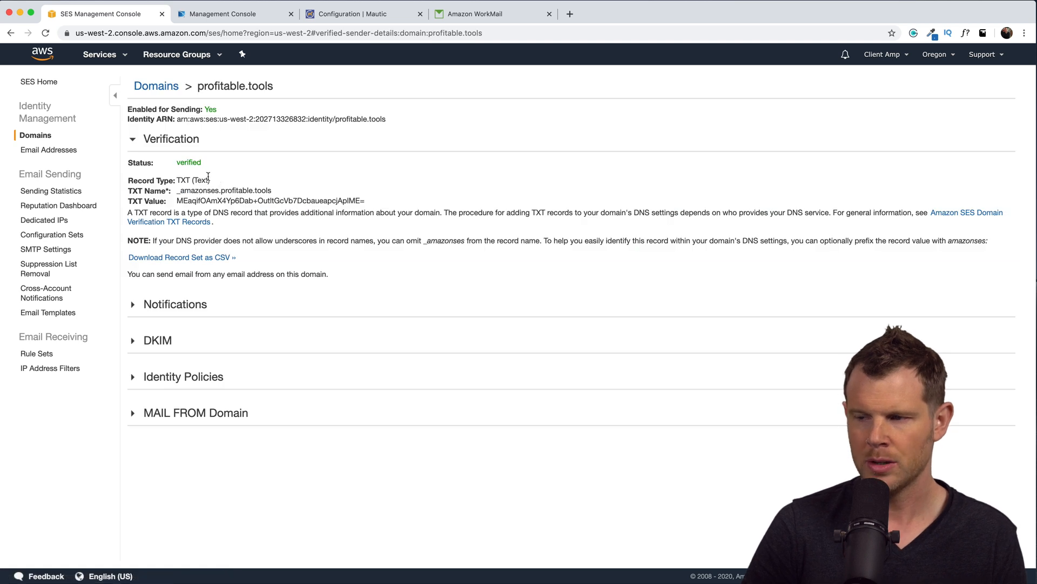
pyautogui.click(175, 303)
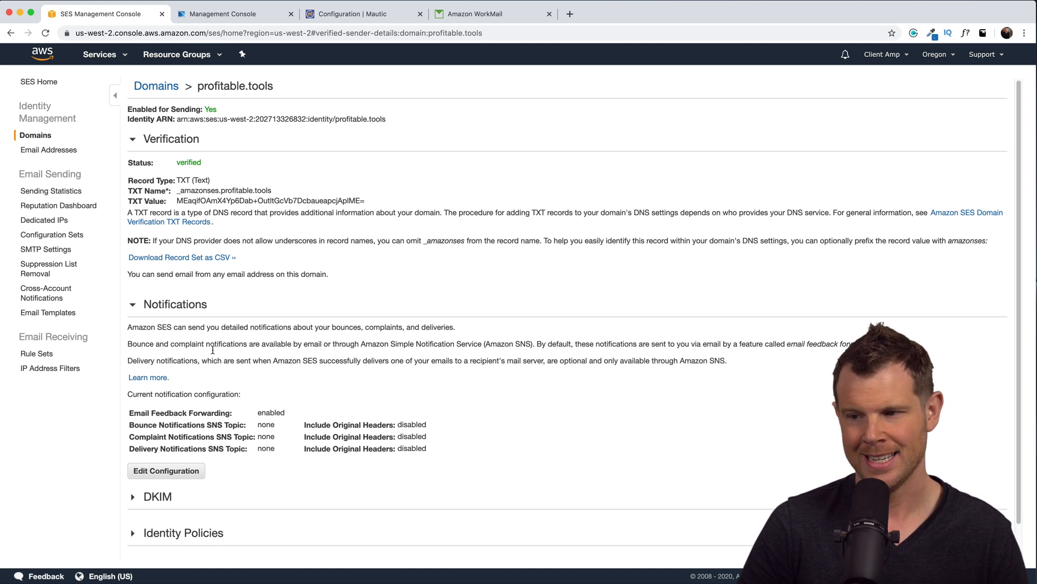
# Step: Edit the configuration to send Bounces and Complaints to the BNC-ProfitableTools topic
pyautogui.click(166, 470)
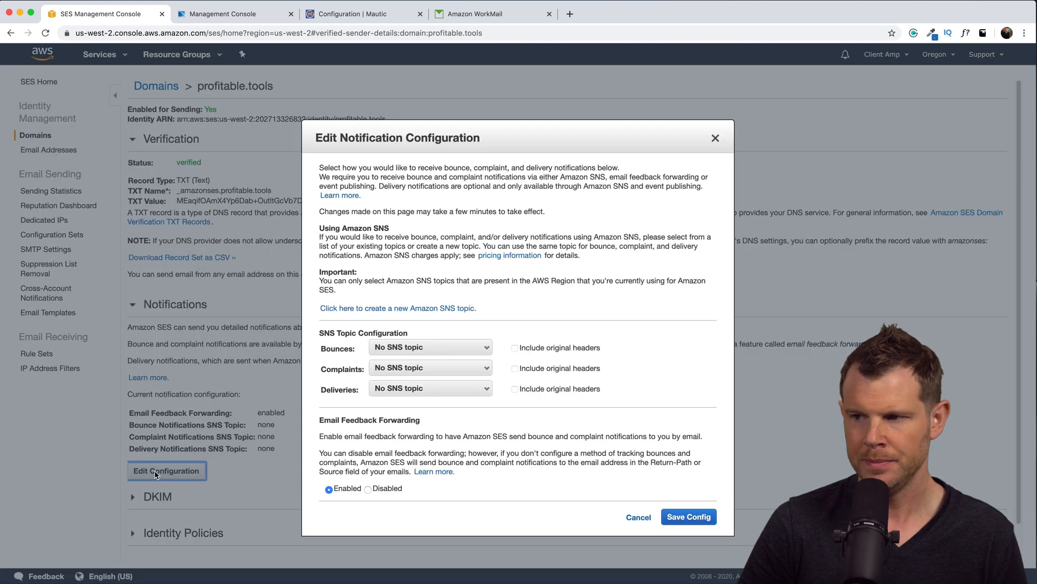
pyautogui.click(429, 347)
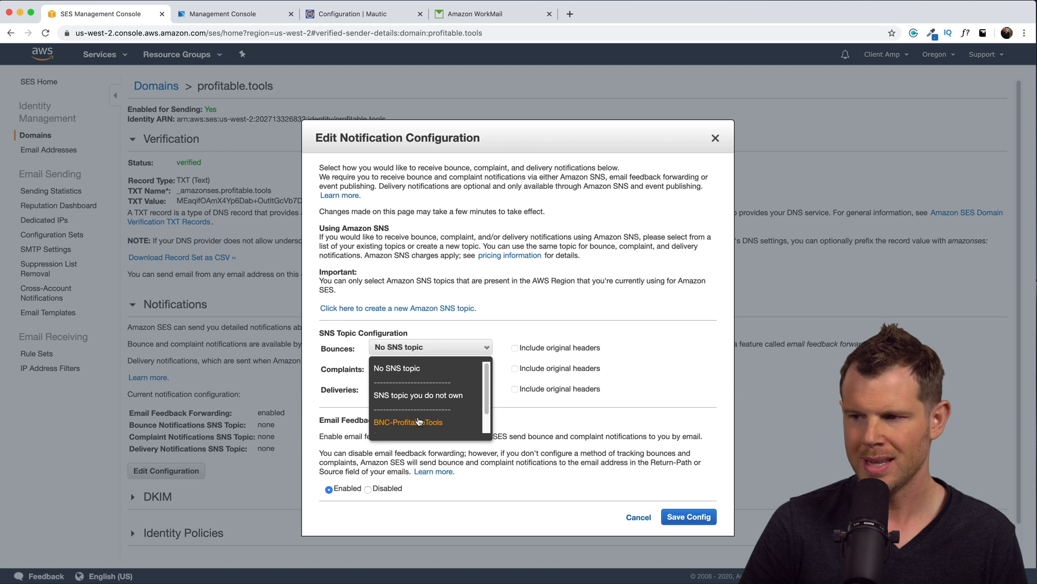
pyautogui.click(407, 421)
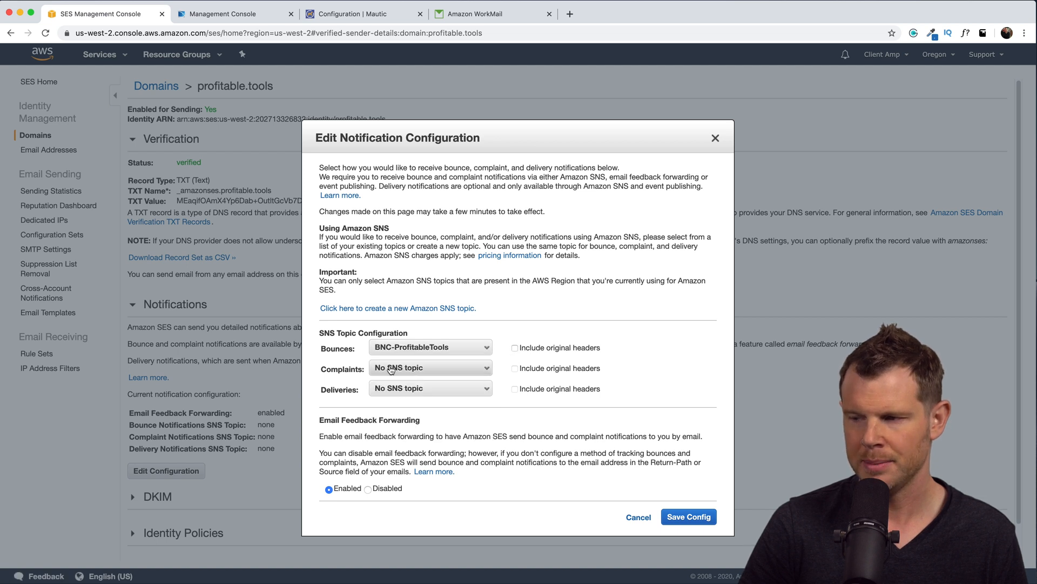
pyautogui.click(429, 367)
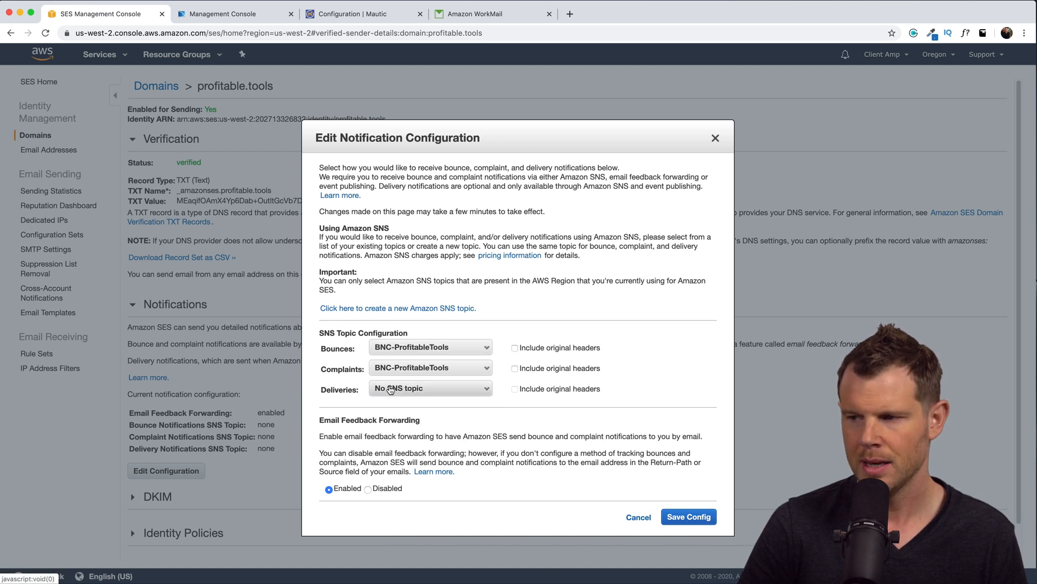
pyautogui.click(429, 388)
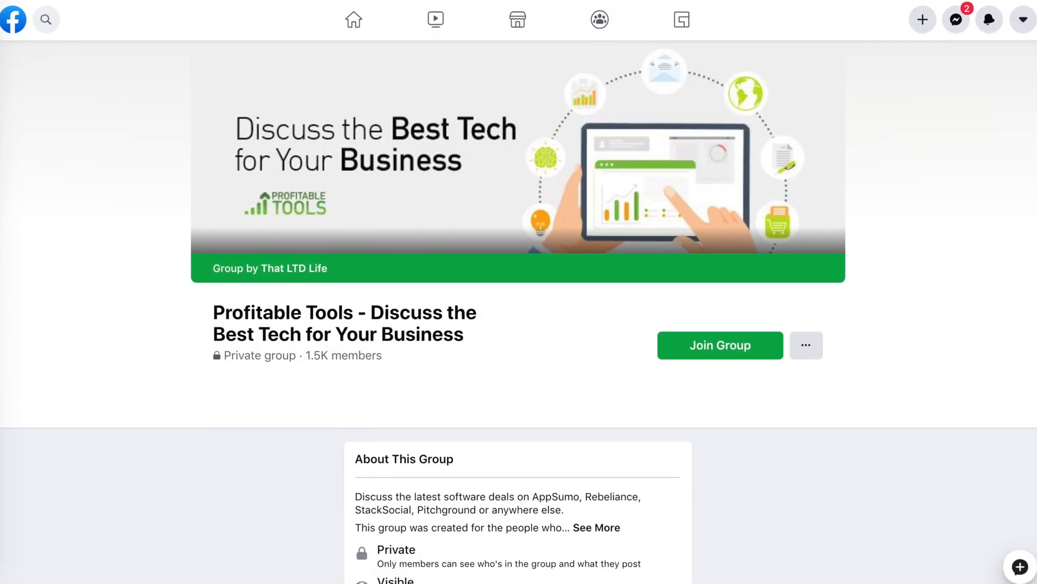
# Step: Scroll down the Profitable Tools Facebook group page
pyautogui.scroll(-3)
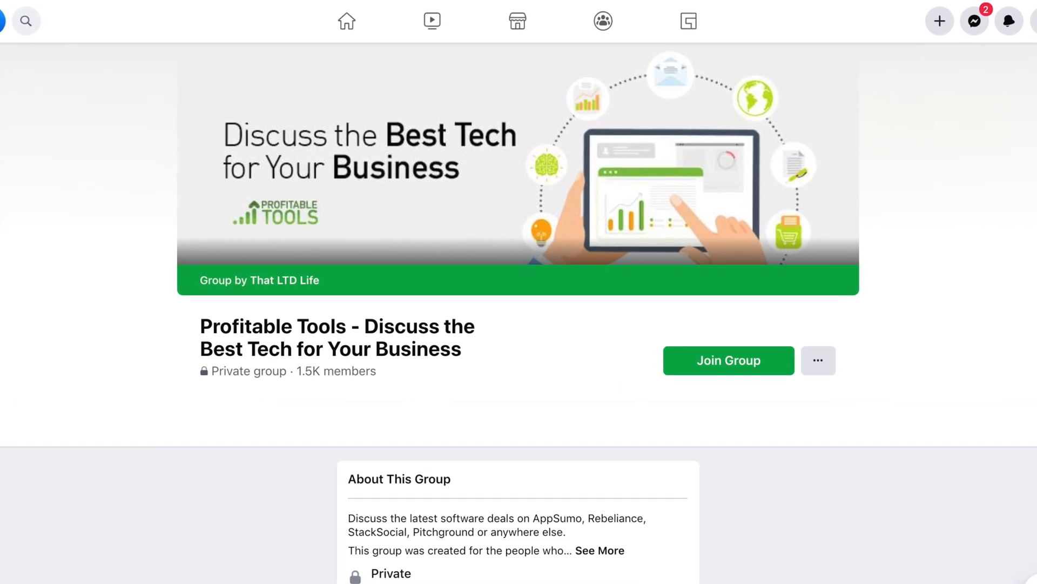